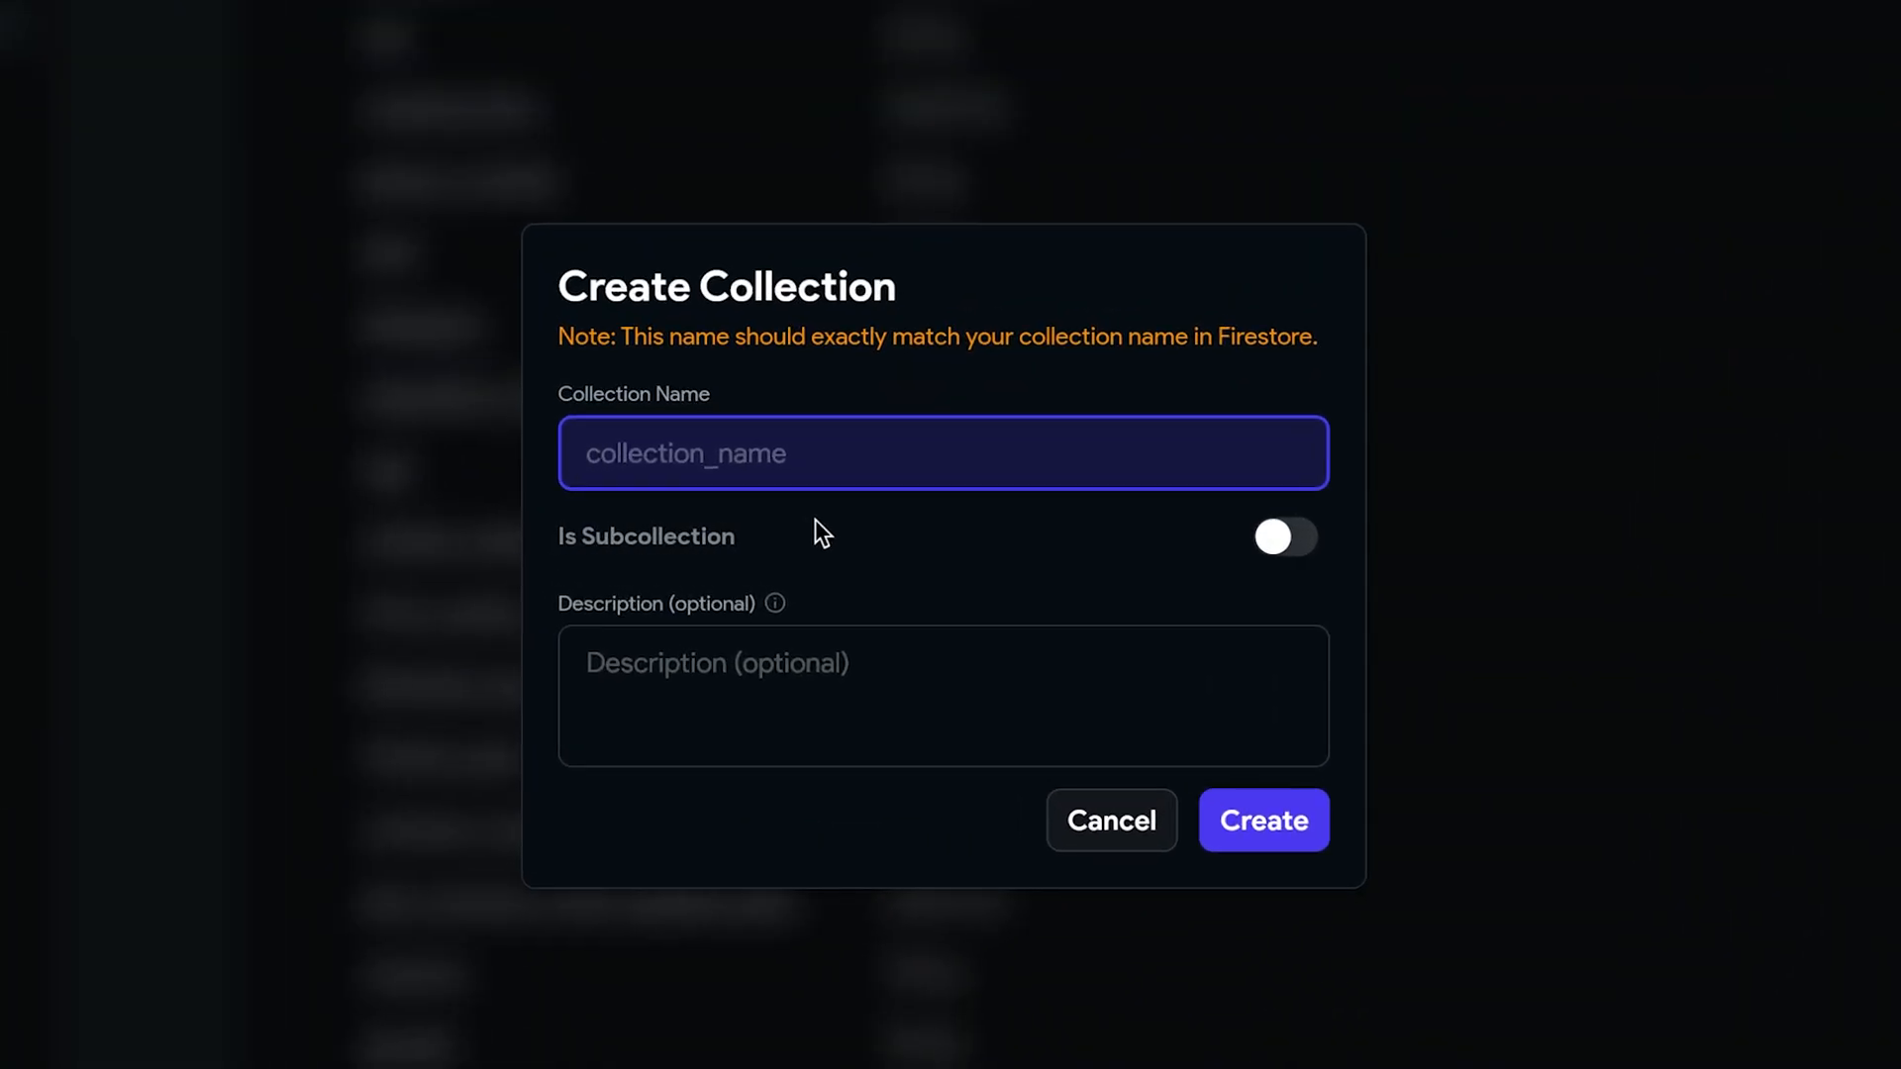
Step: Create the user_settings collection from scratch and add a Boolean isPremium field
type("user_settings")
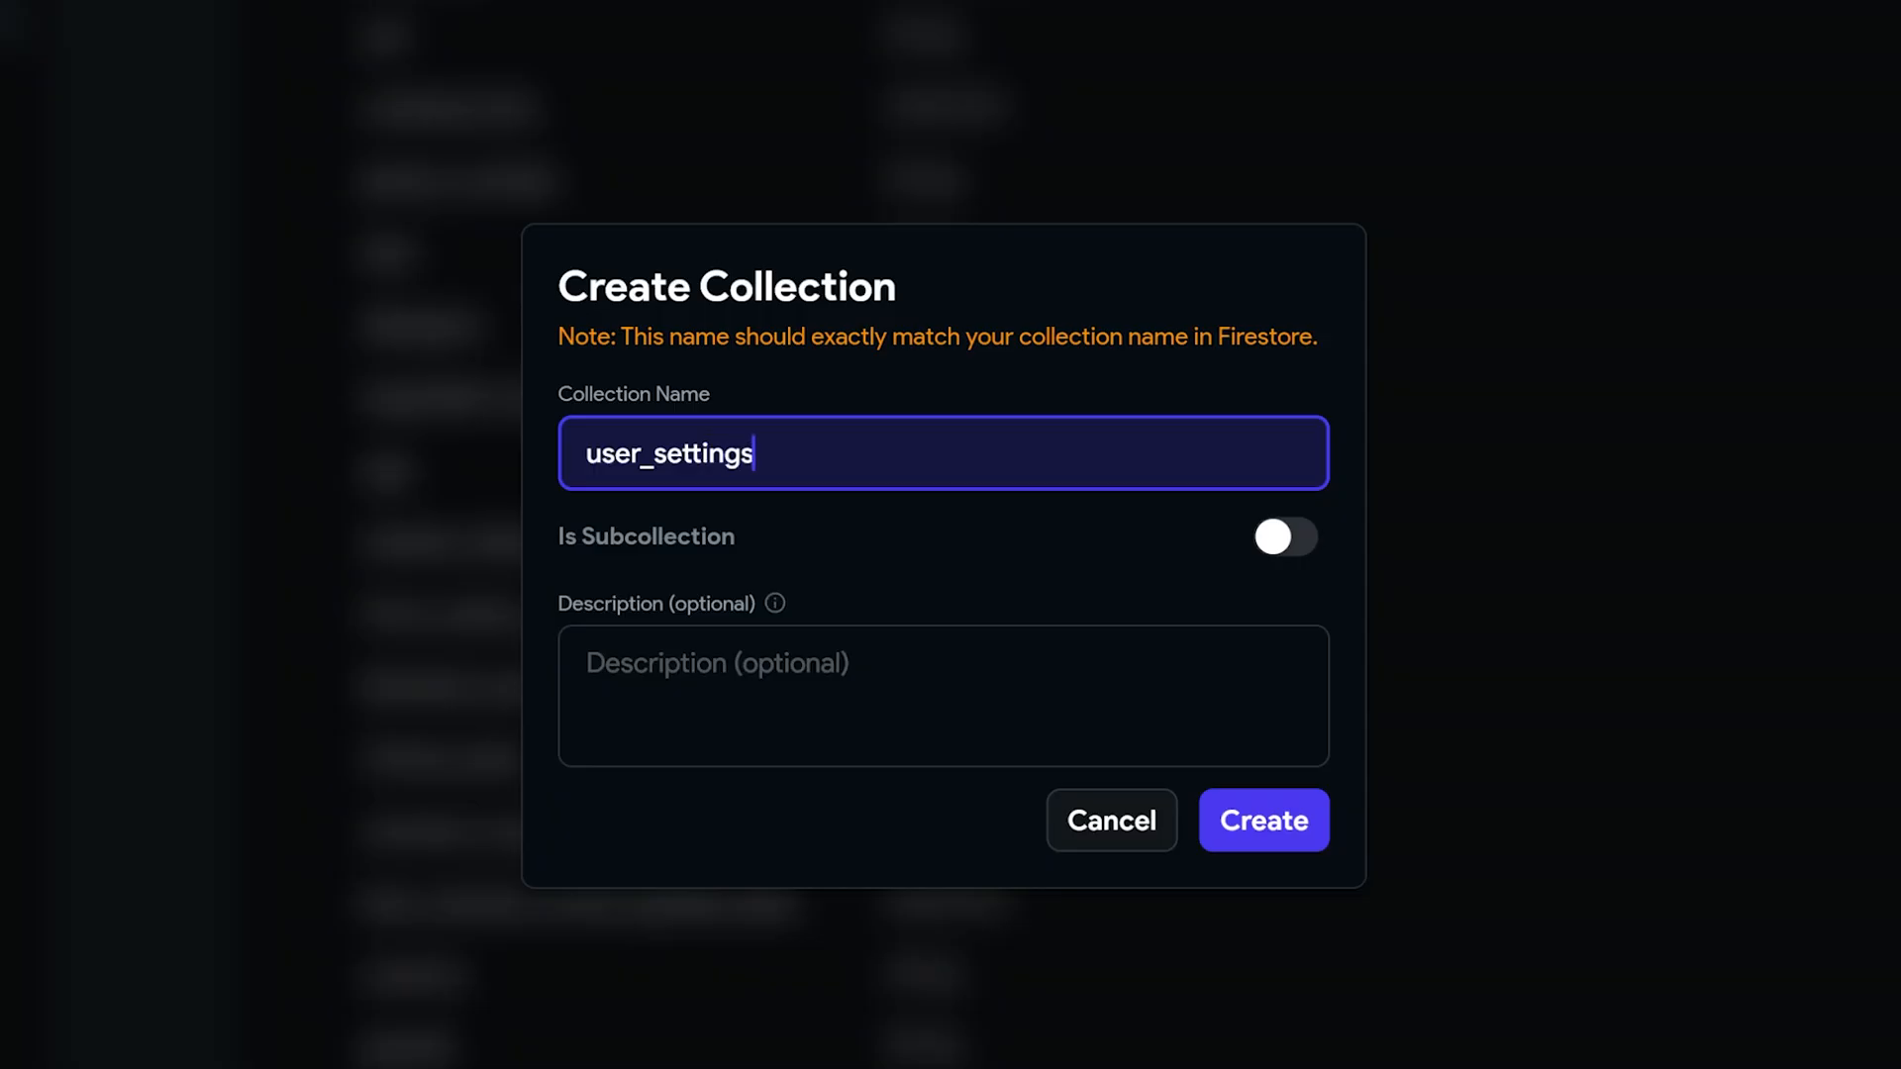
left_click(1262, 820)
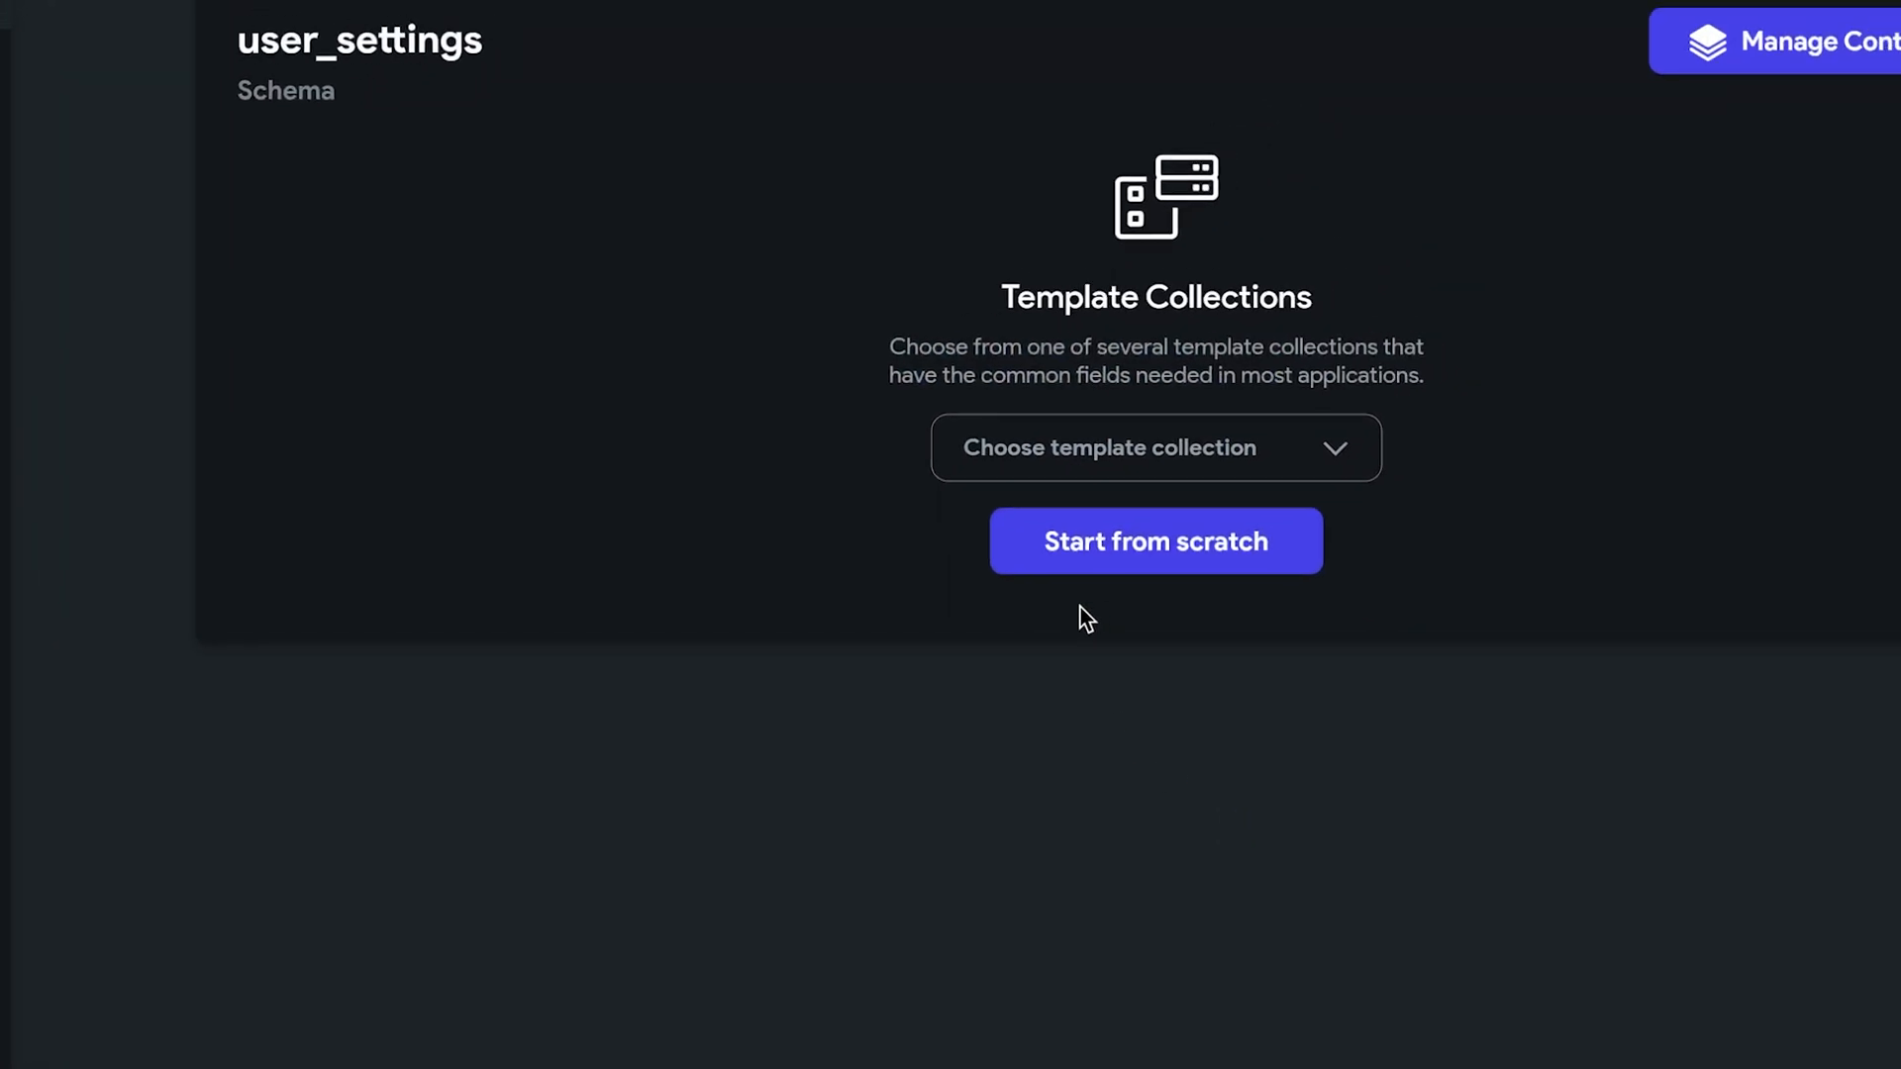
left_click(1152, 540)
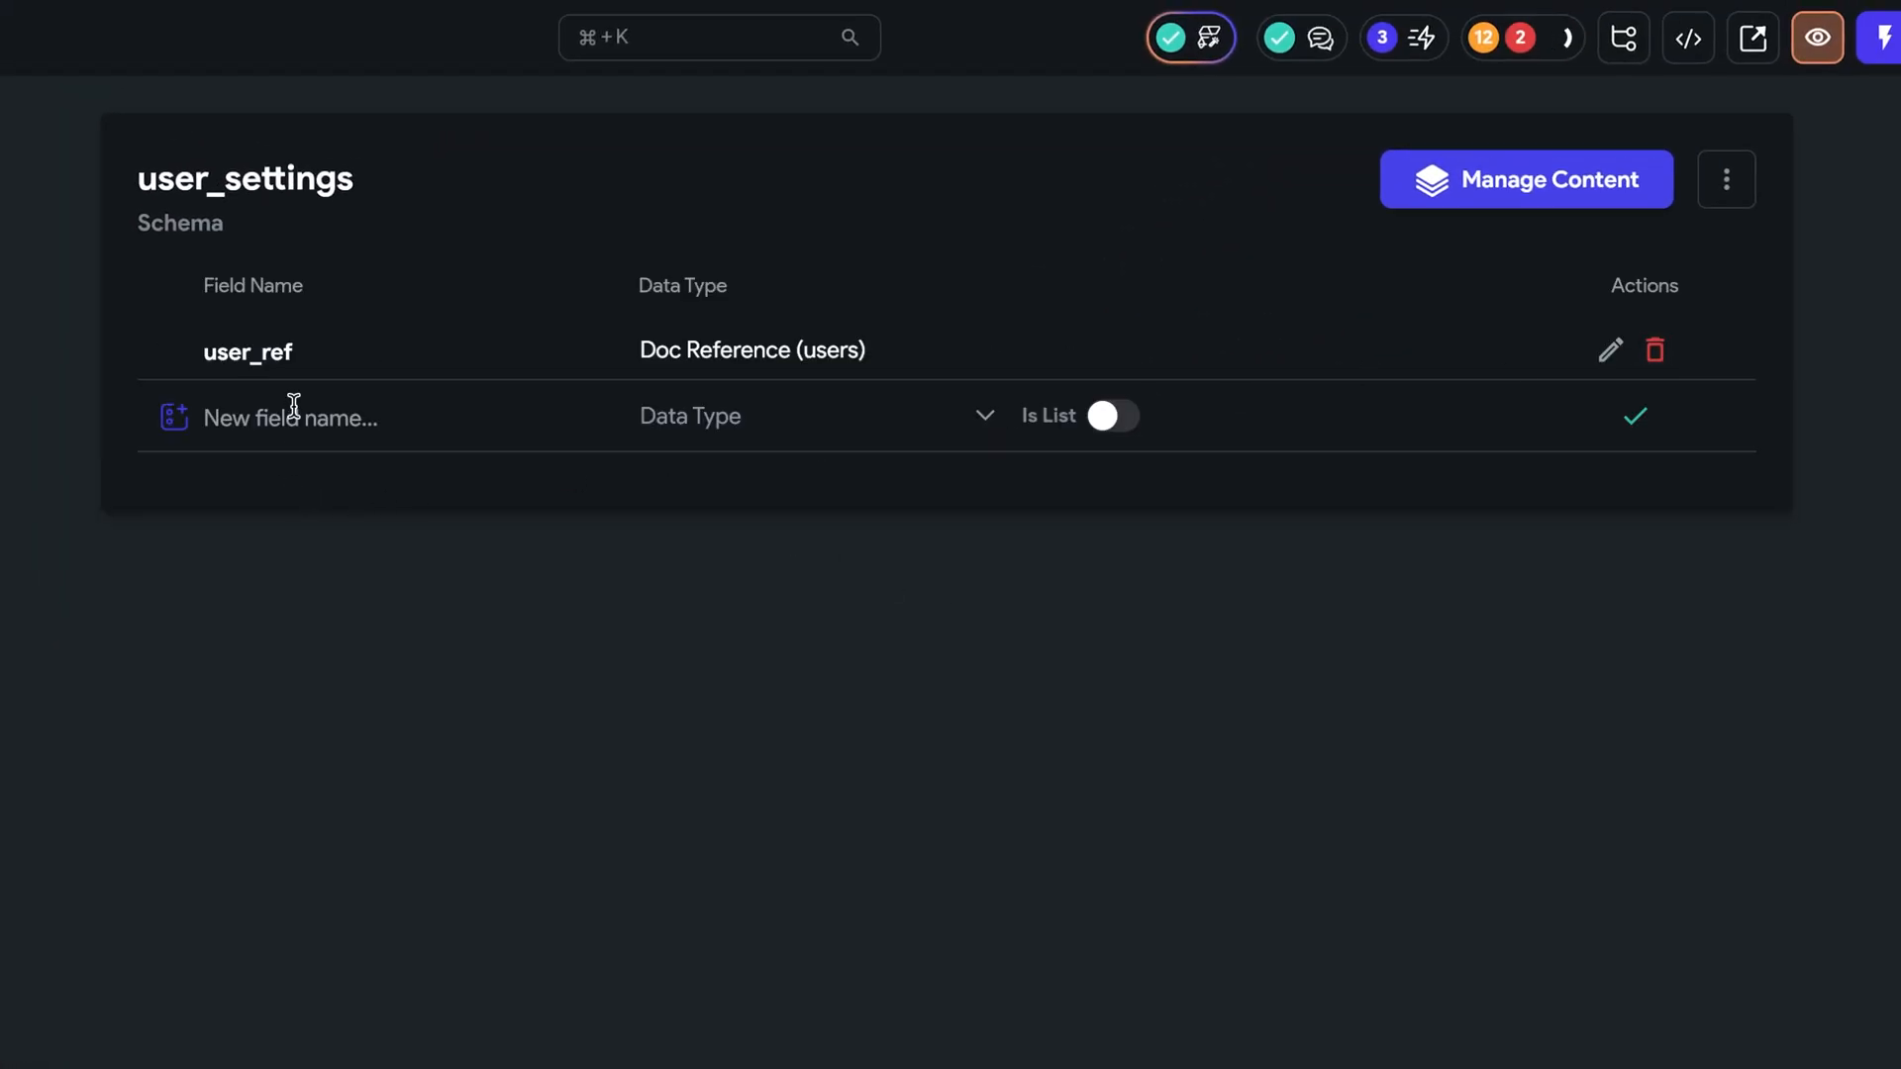
type("isPremiu")
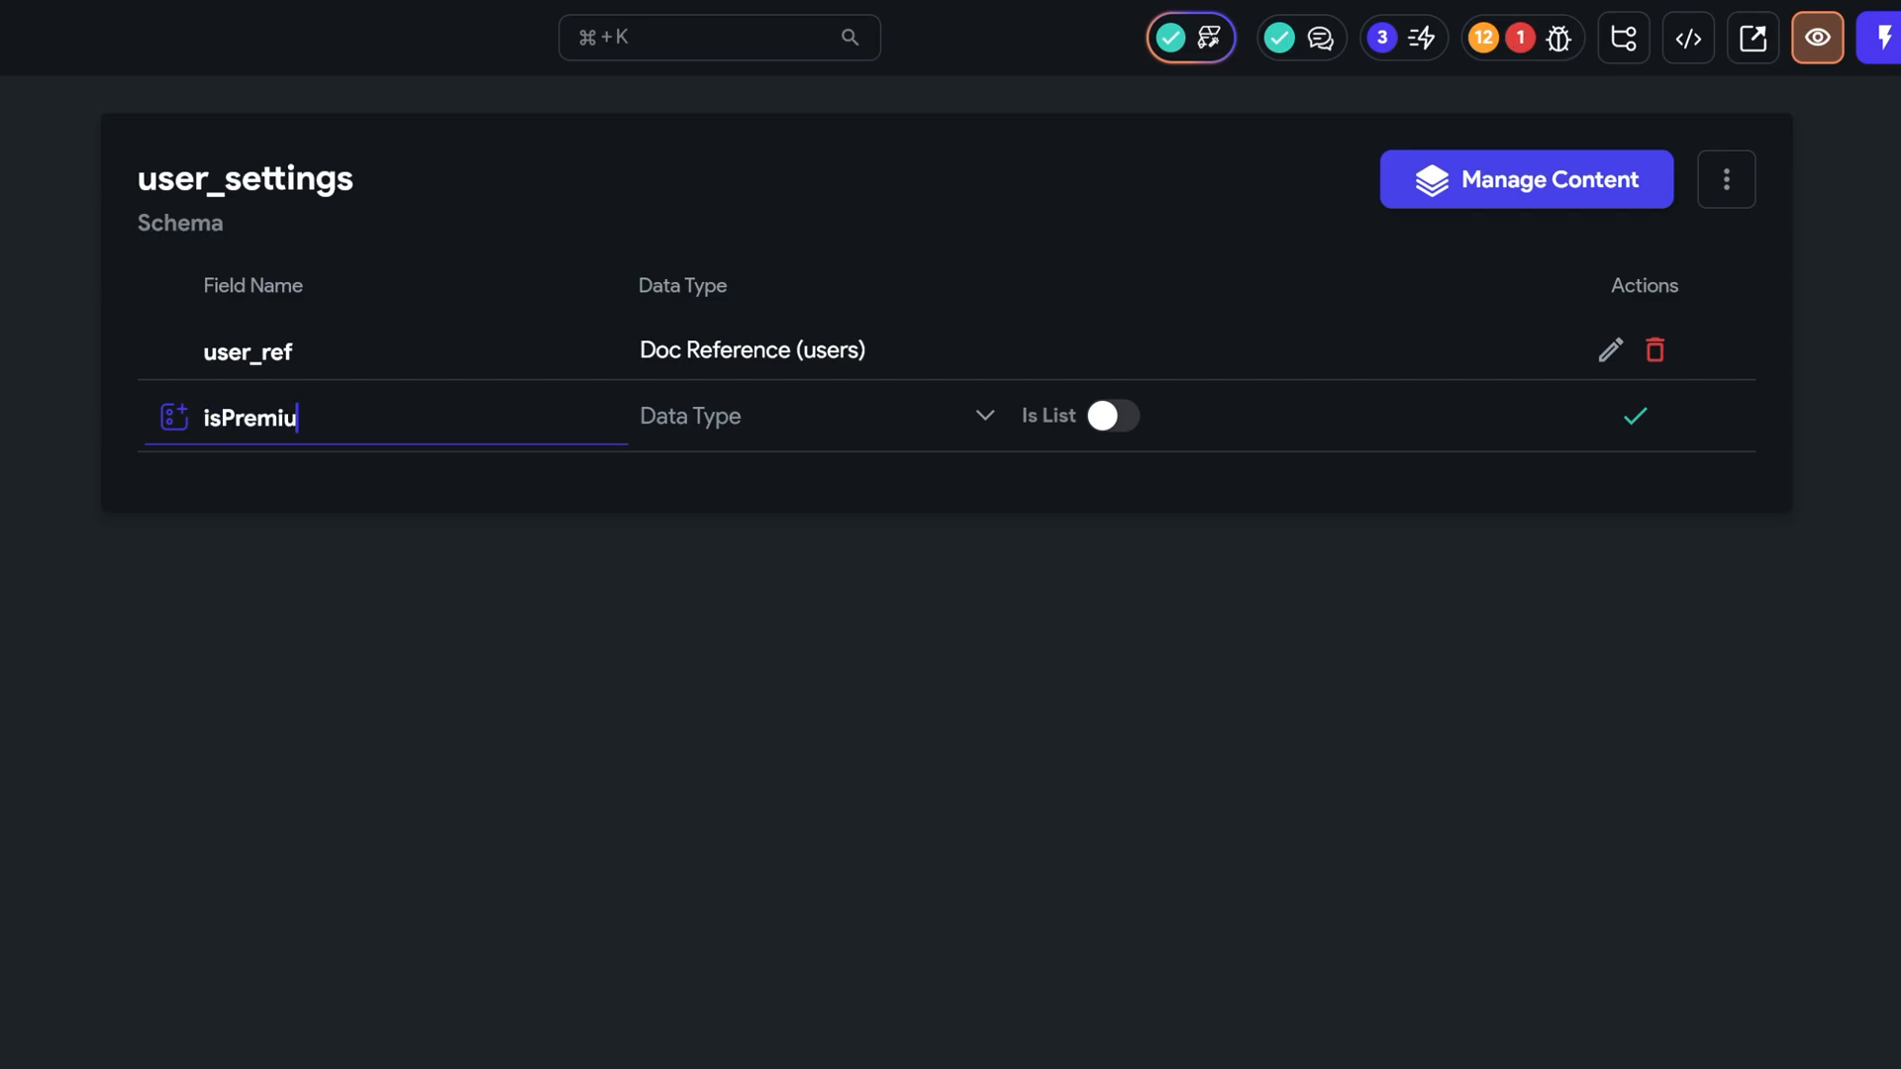
left_click(1636, 416)
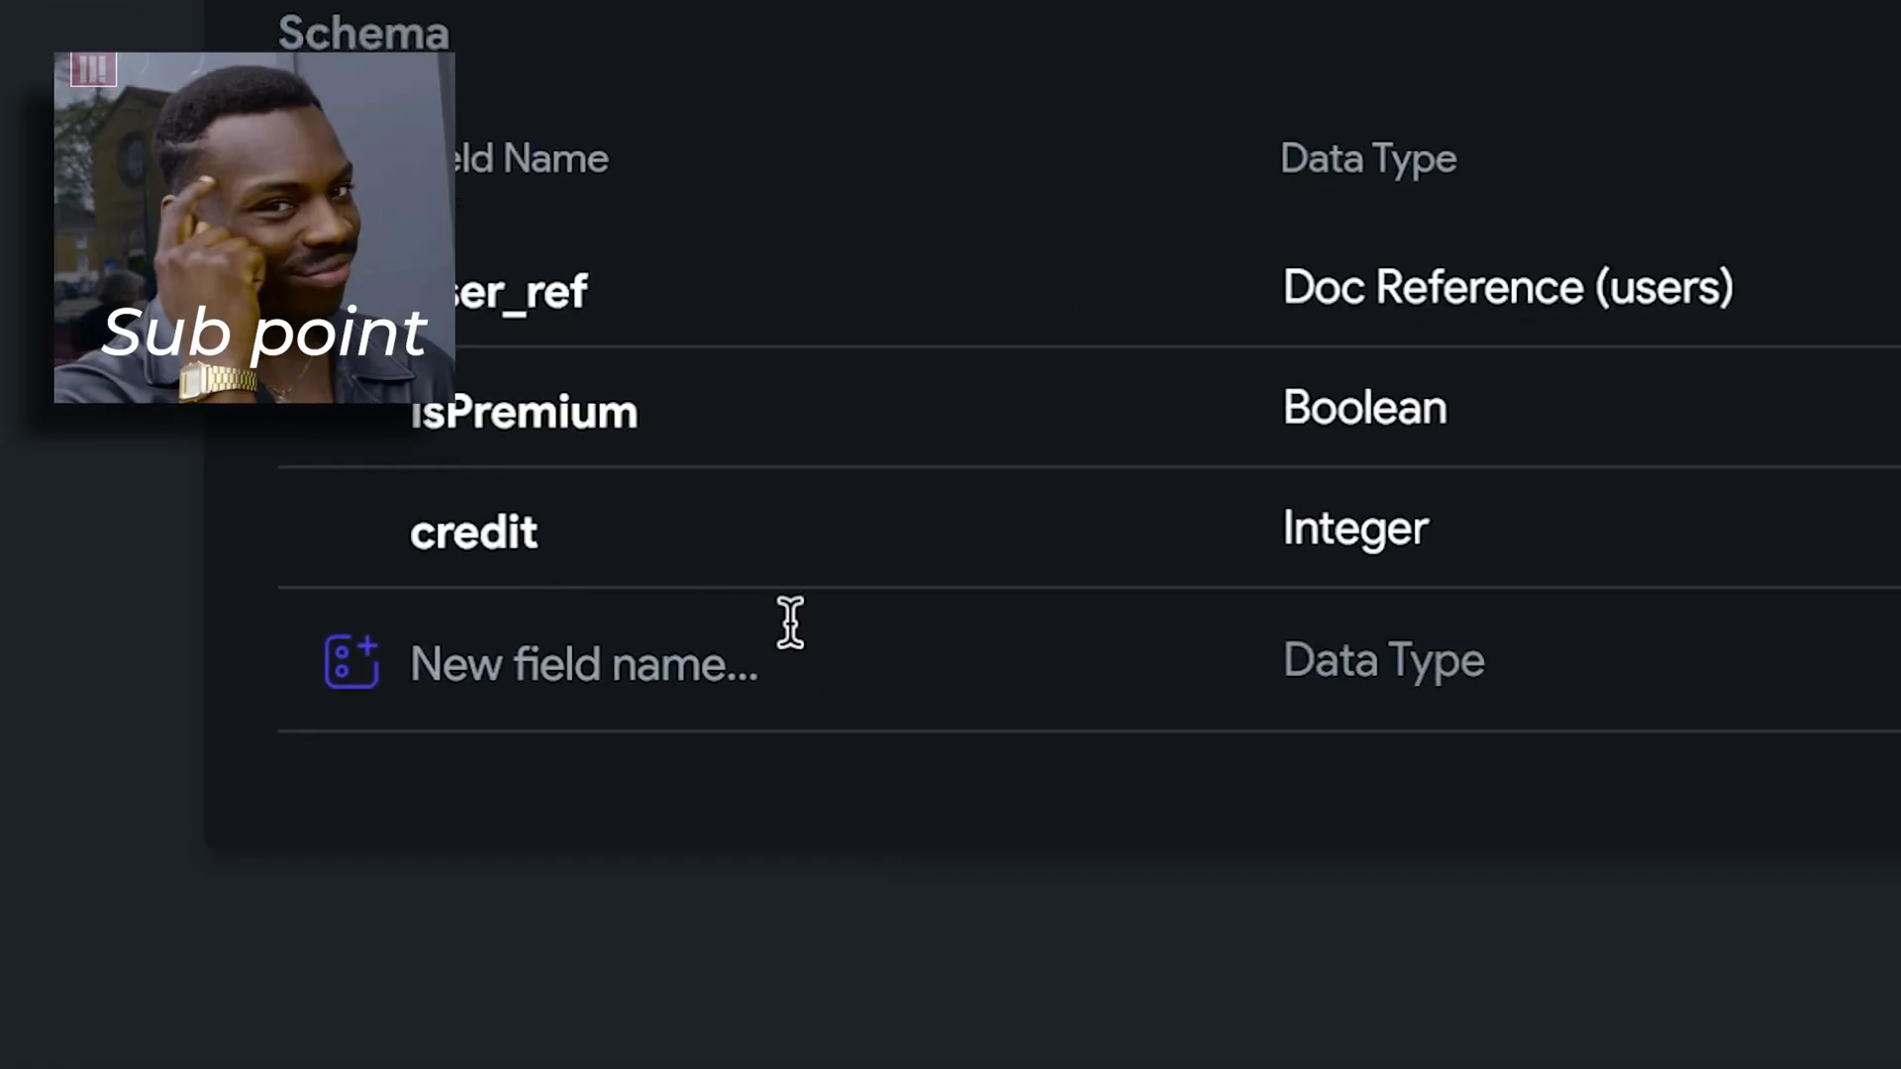
mouse_move(606, 600)
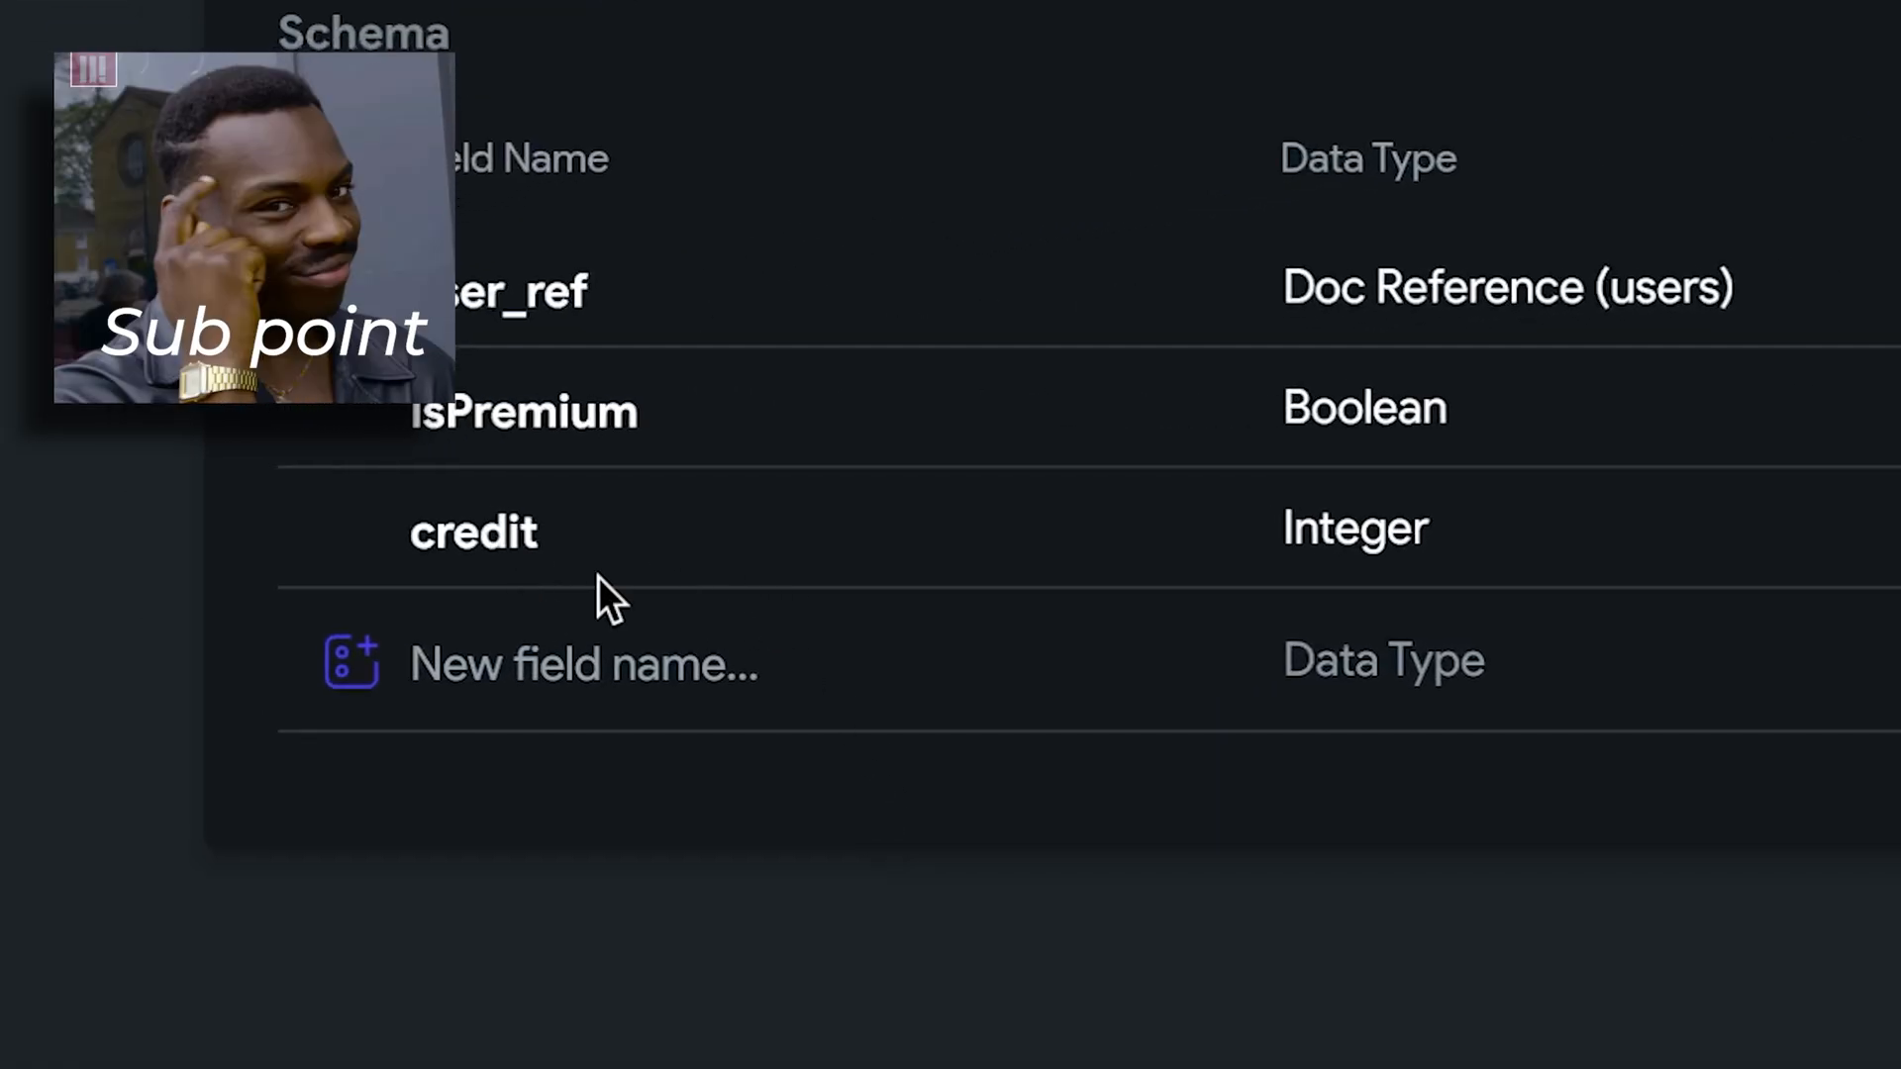
mouse_move(596, 609)
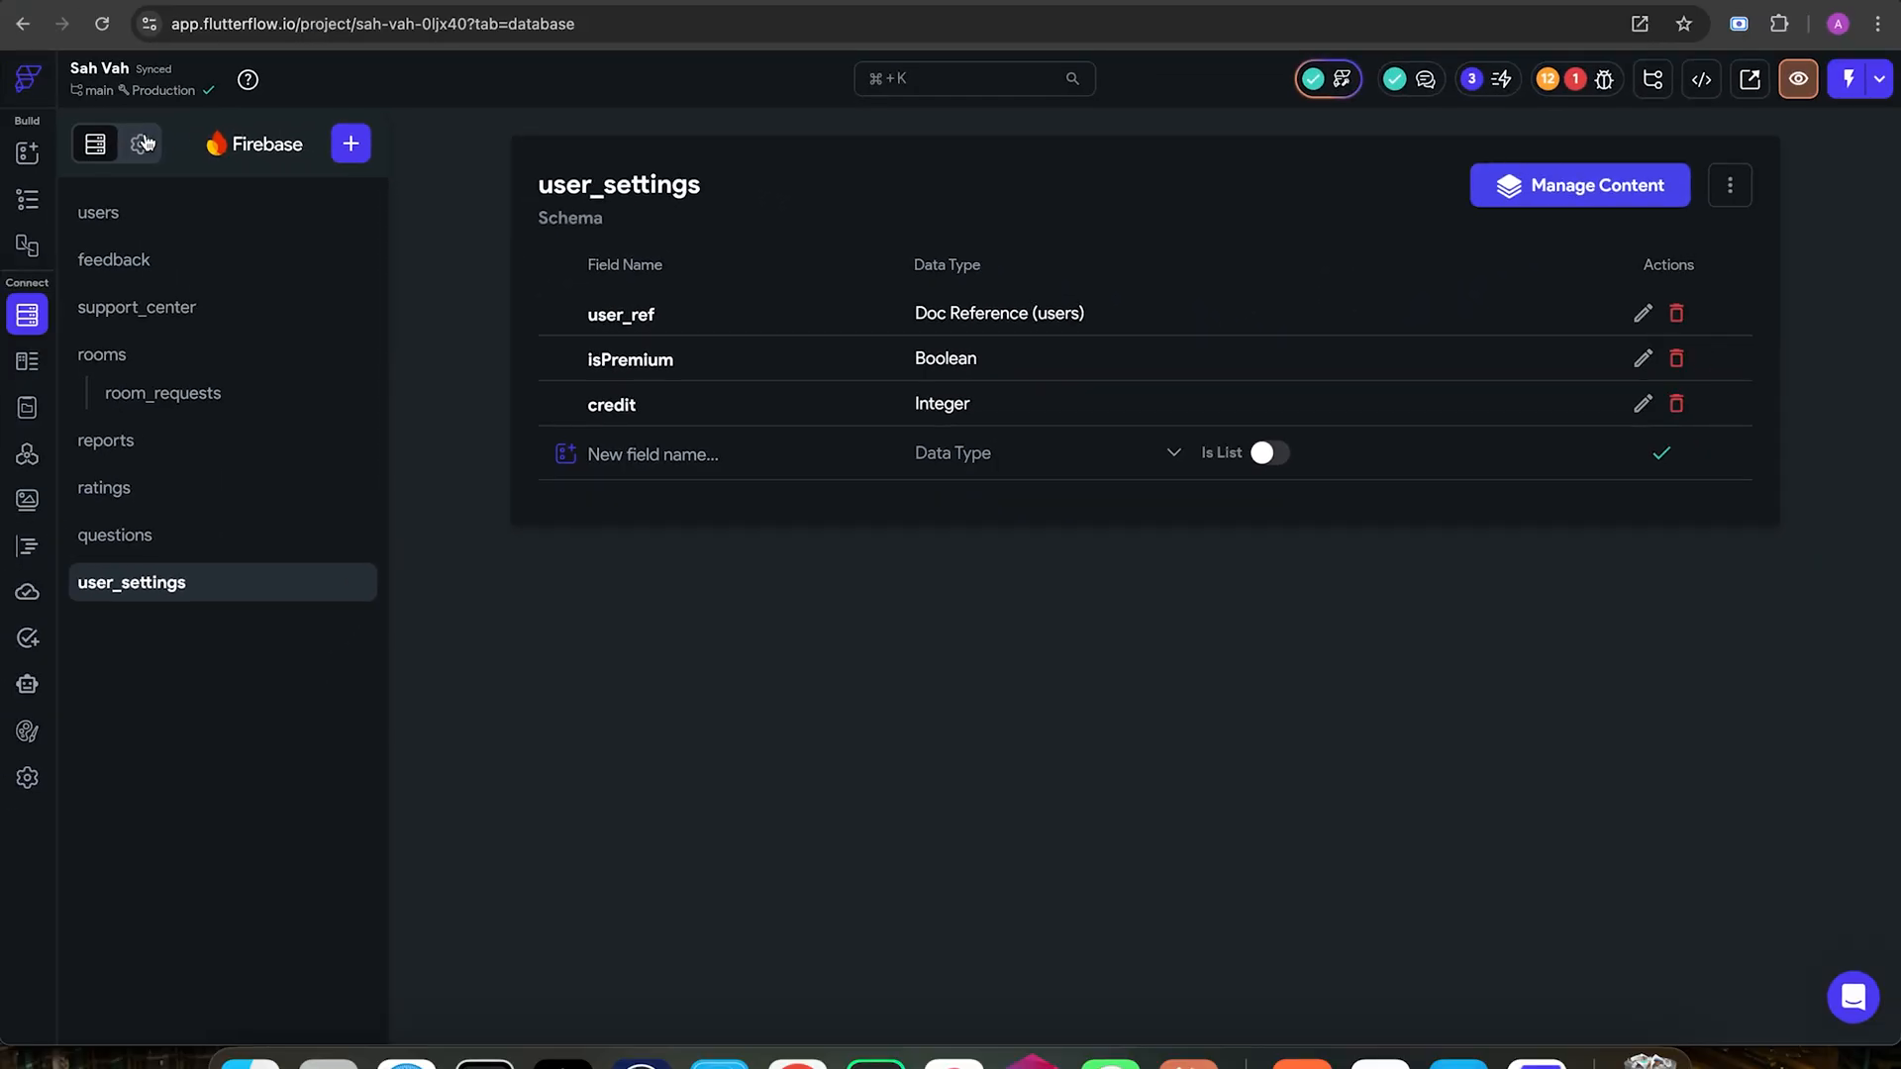
Step: Set user_settings rules so only Tagged Users can read and No One can create, write or delete
left_click(136, 142)
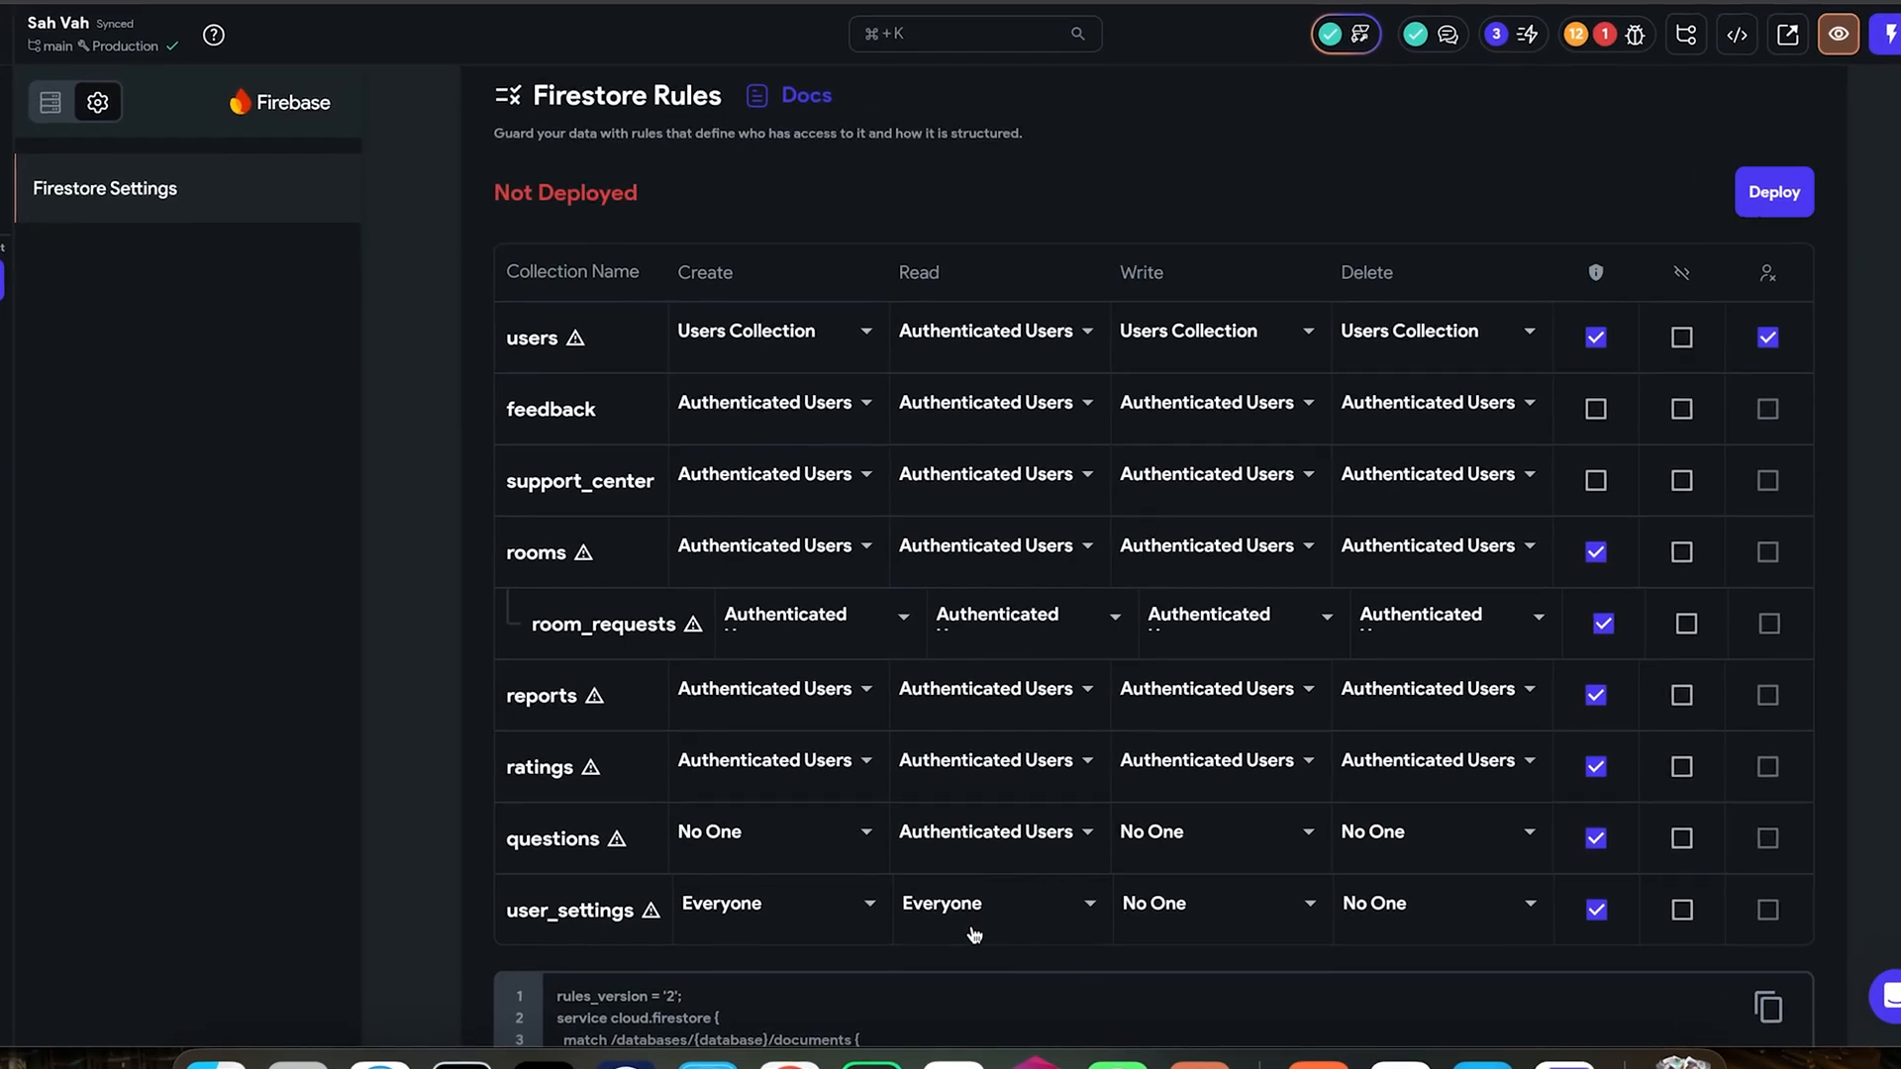
left_click(998, 901)
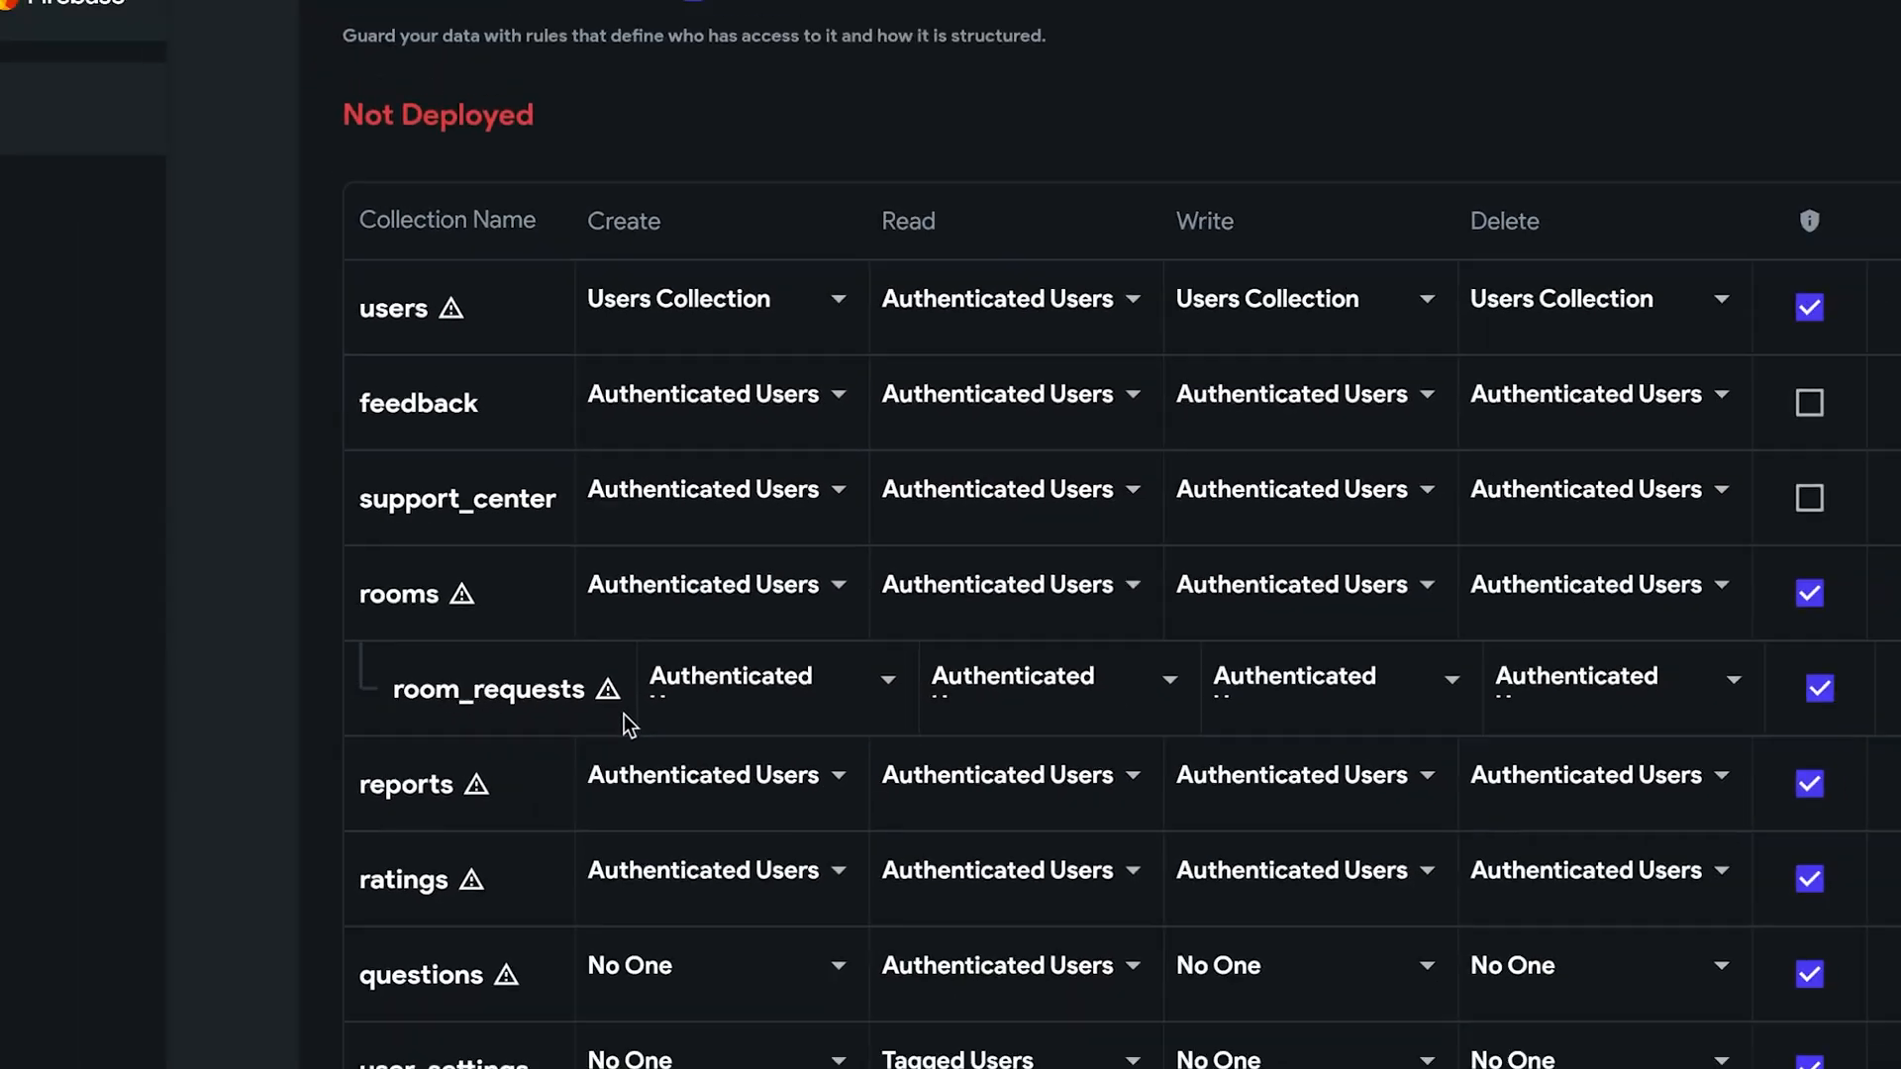
left_click(37, 863)
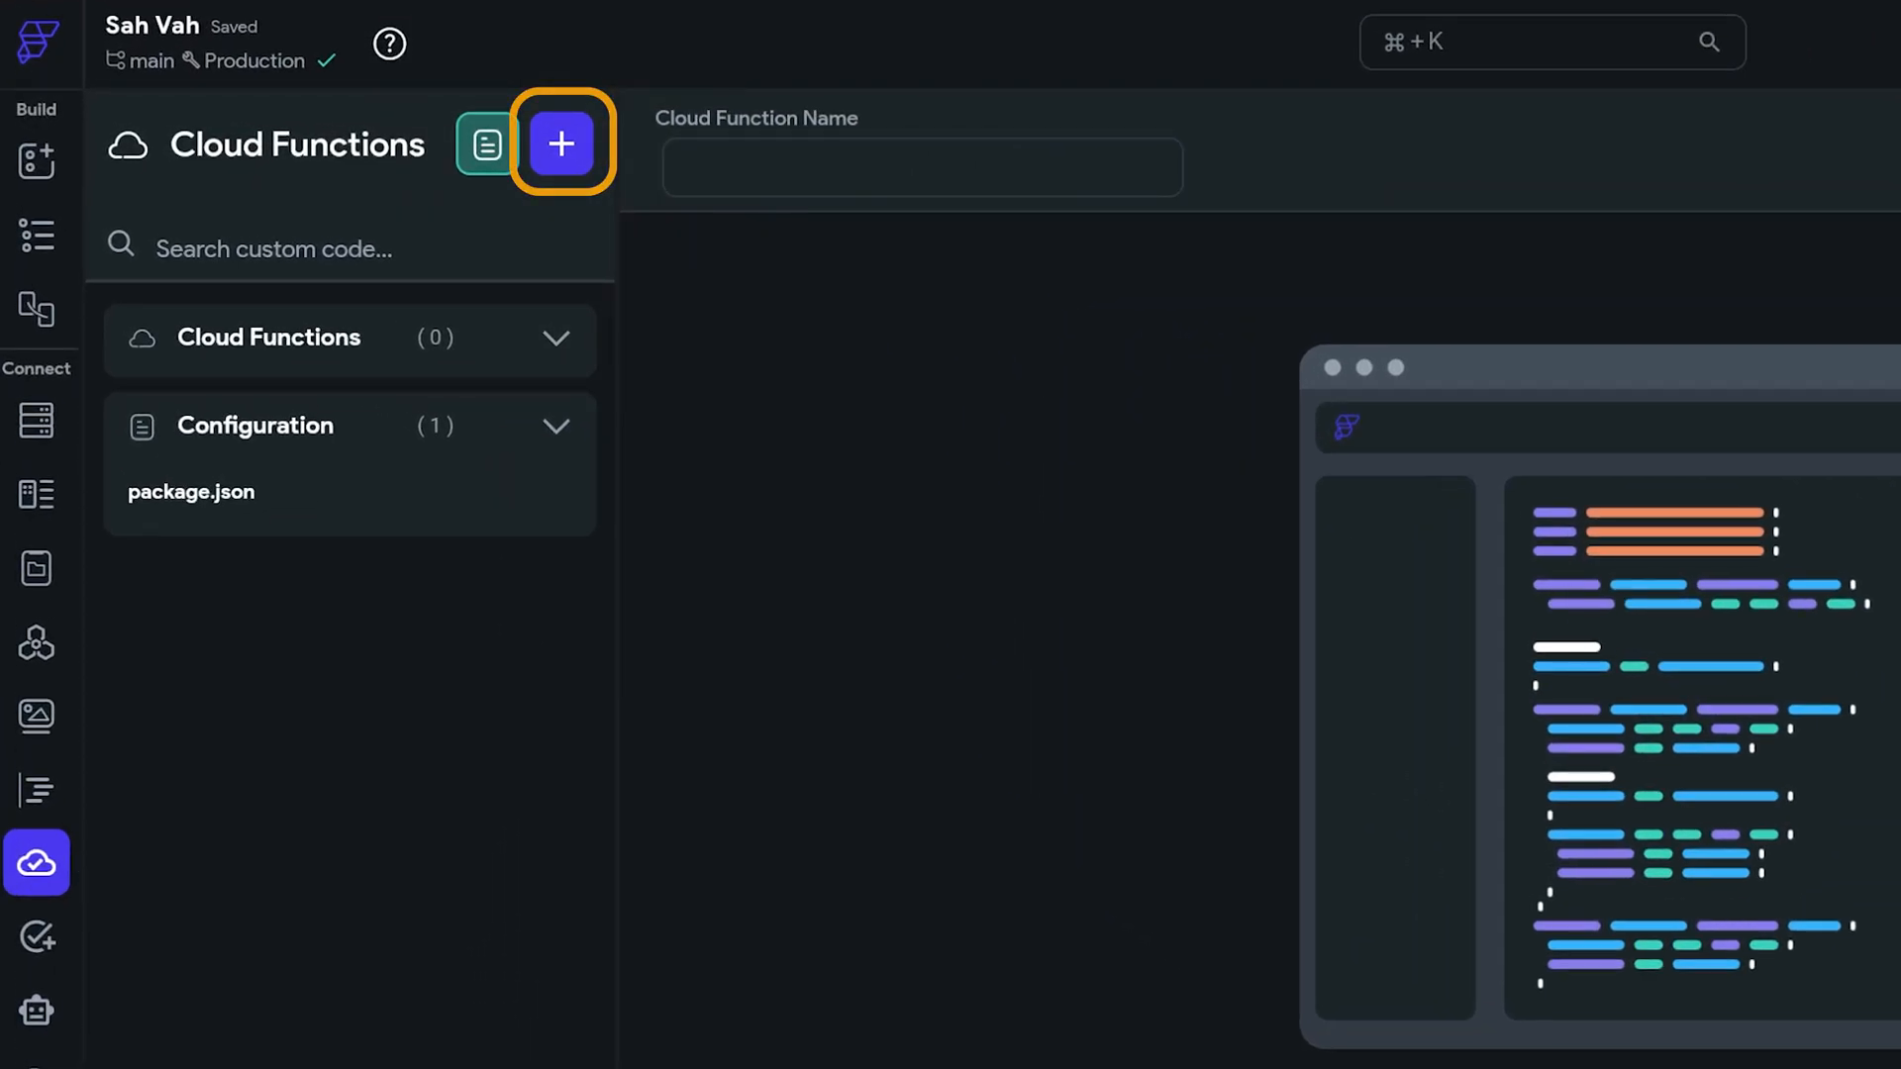
Step: Add an updateCredit cloud function with 'check with stripe' and 'update userSetting' comments
left_click(559, 143)
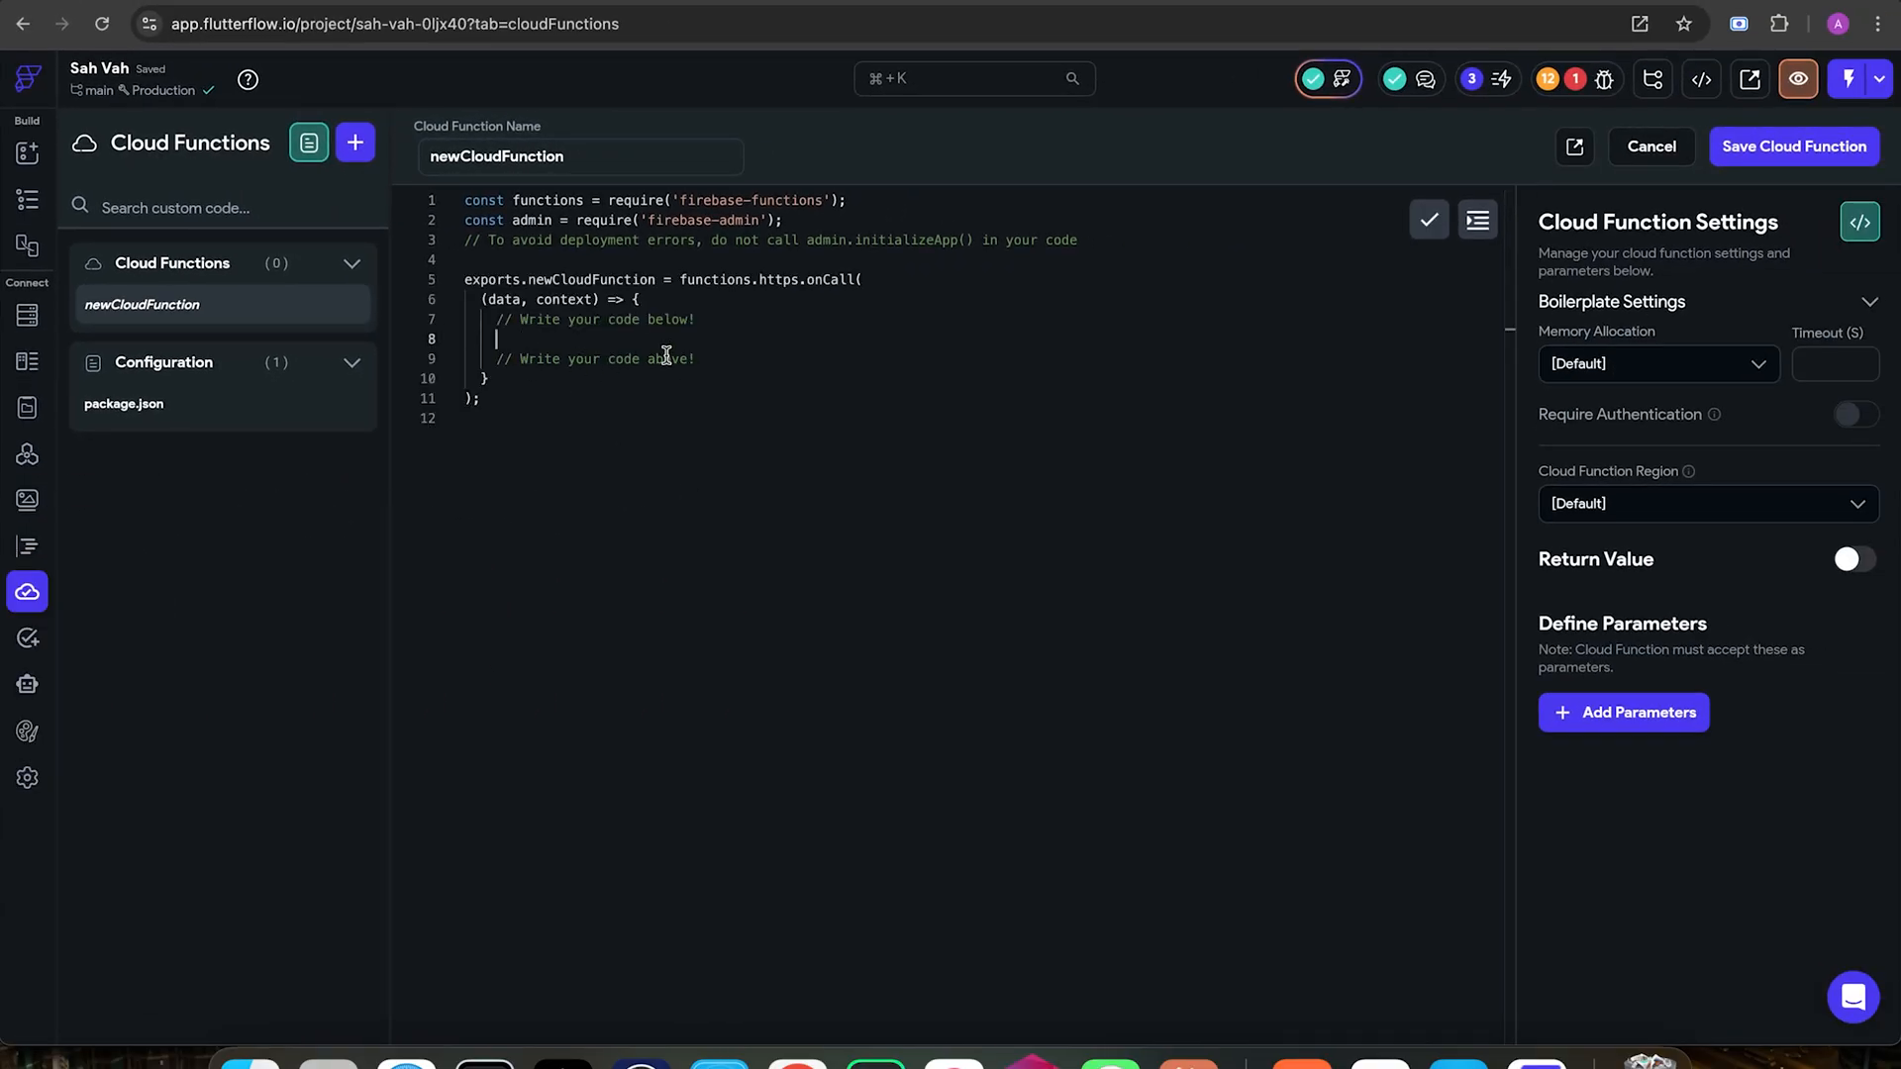
mouse_move(240, 333)
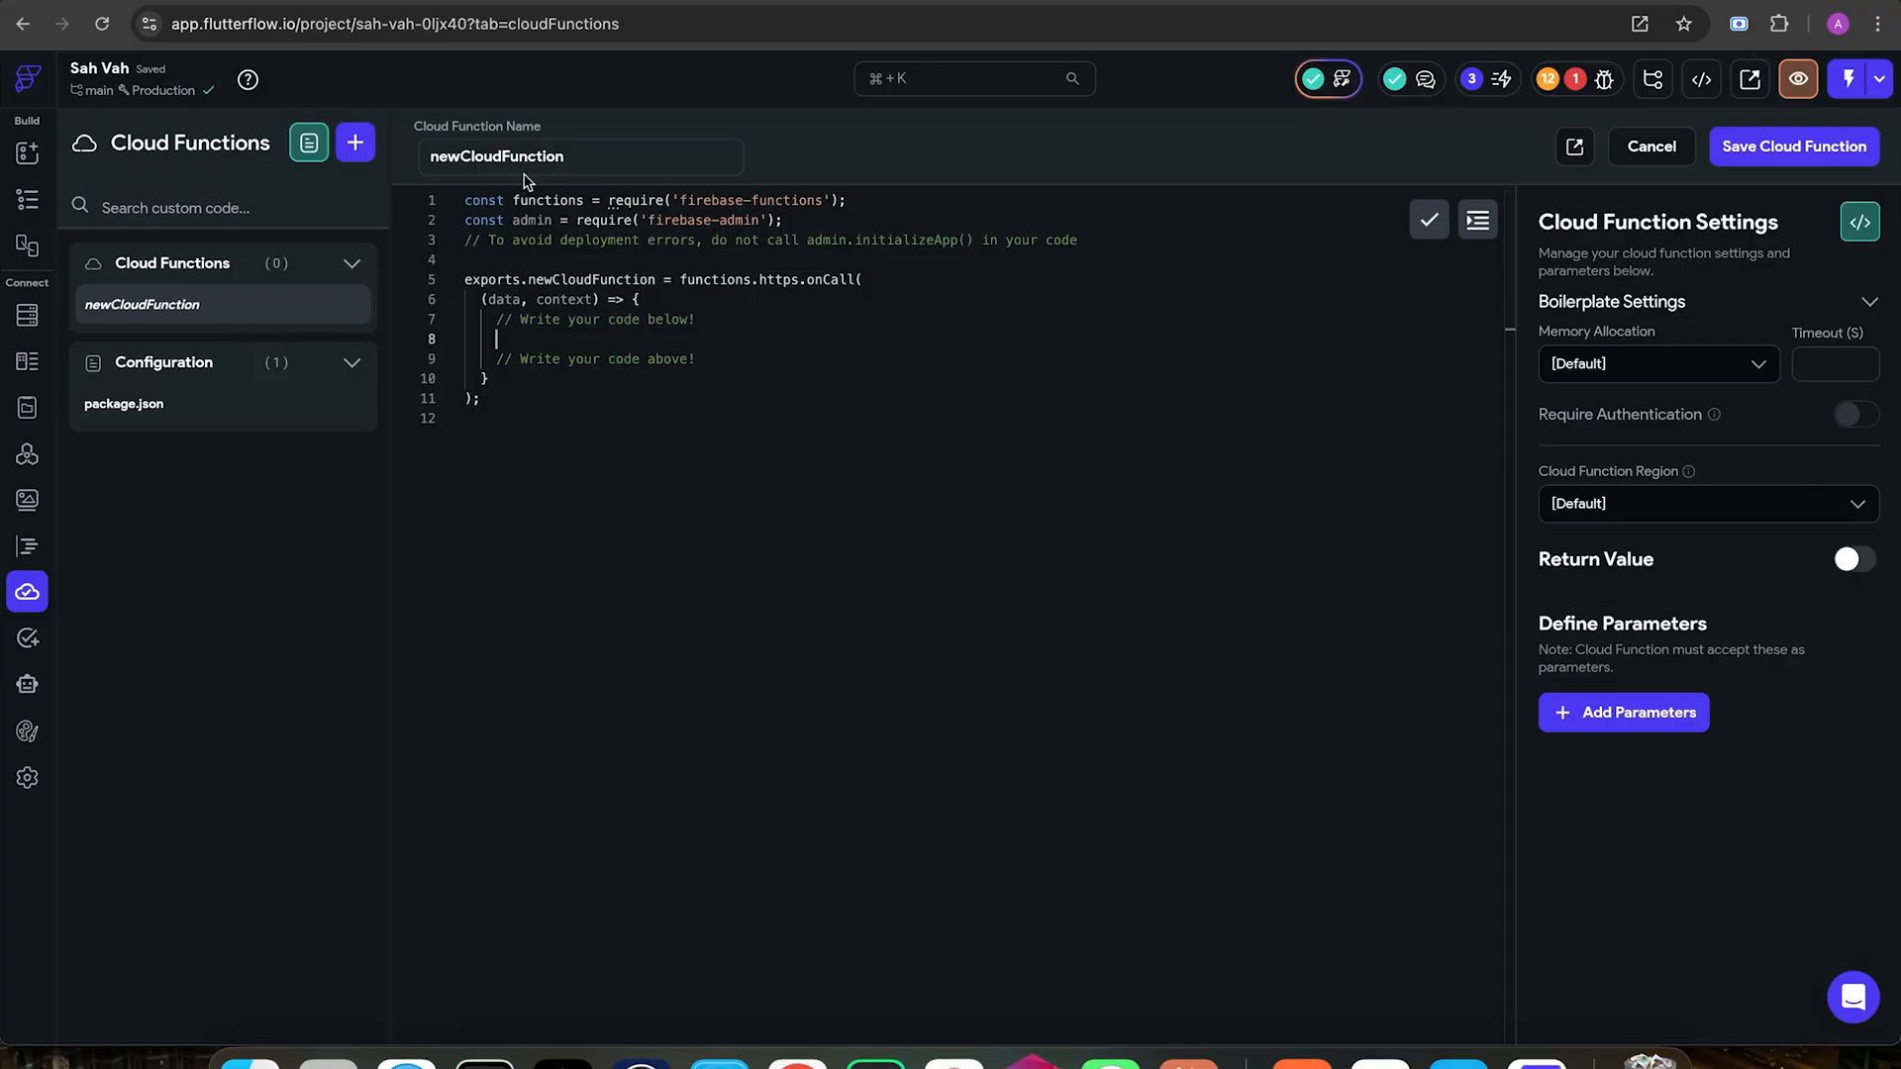
type("updateCredit")
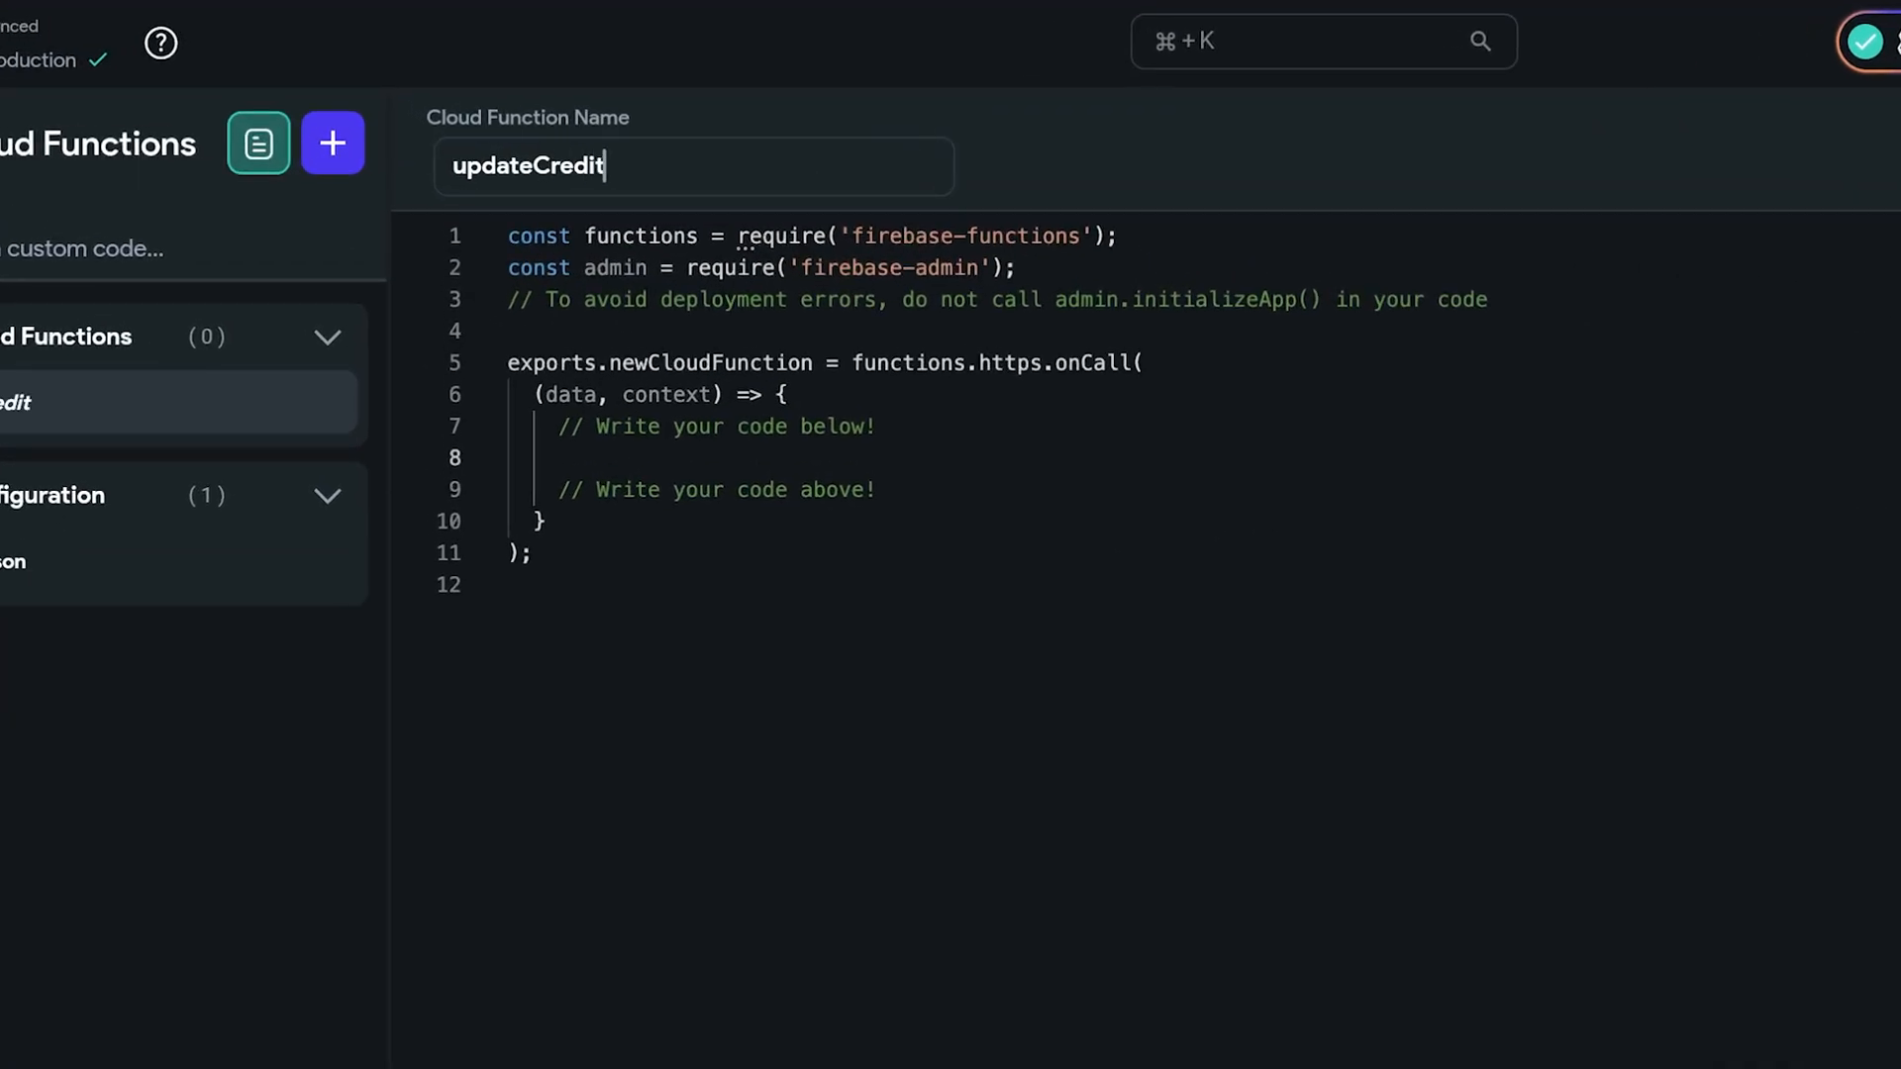
type("//chek with stripe first")
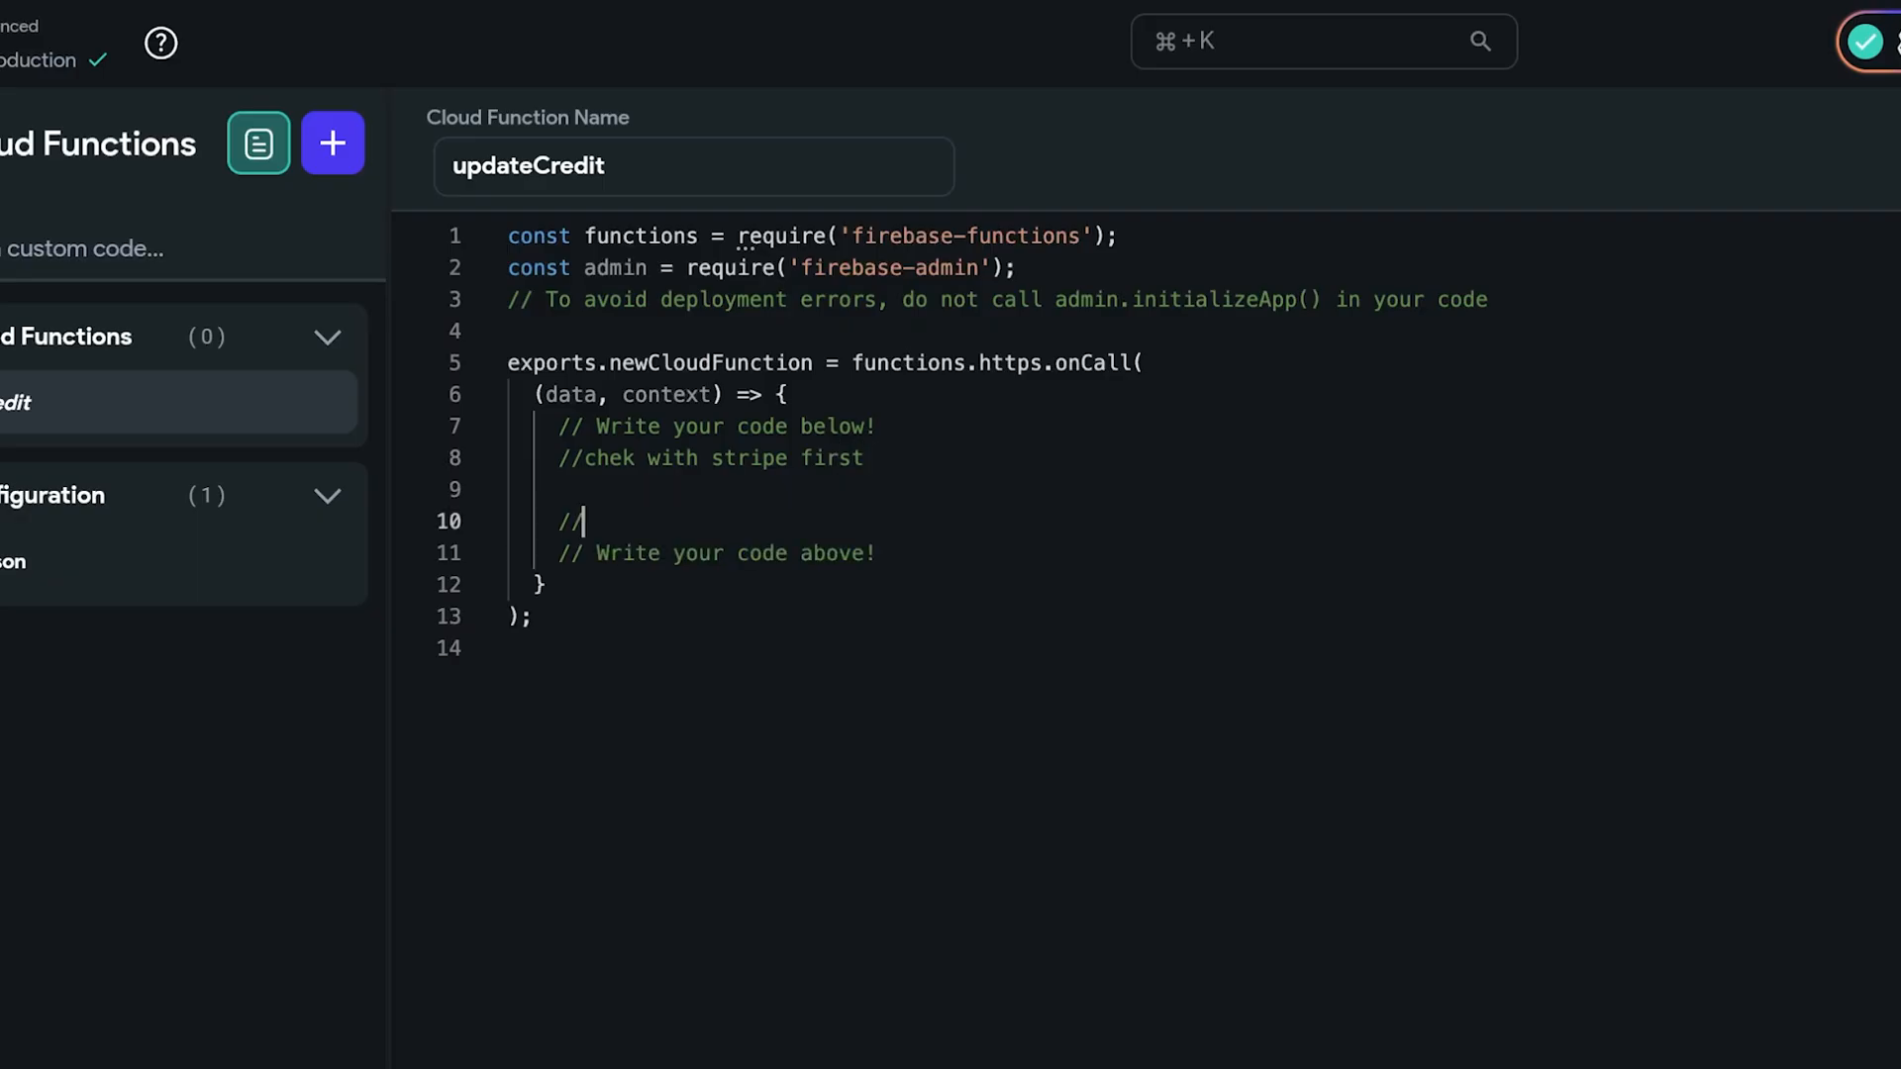
type("uupdate userSetting")
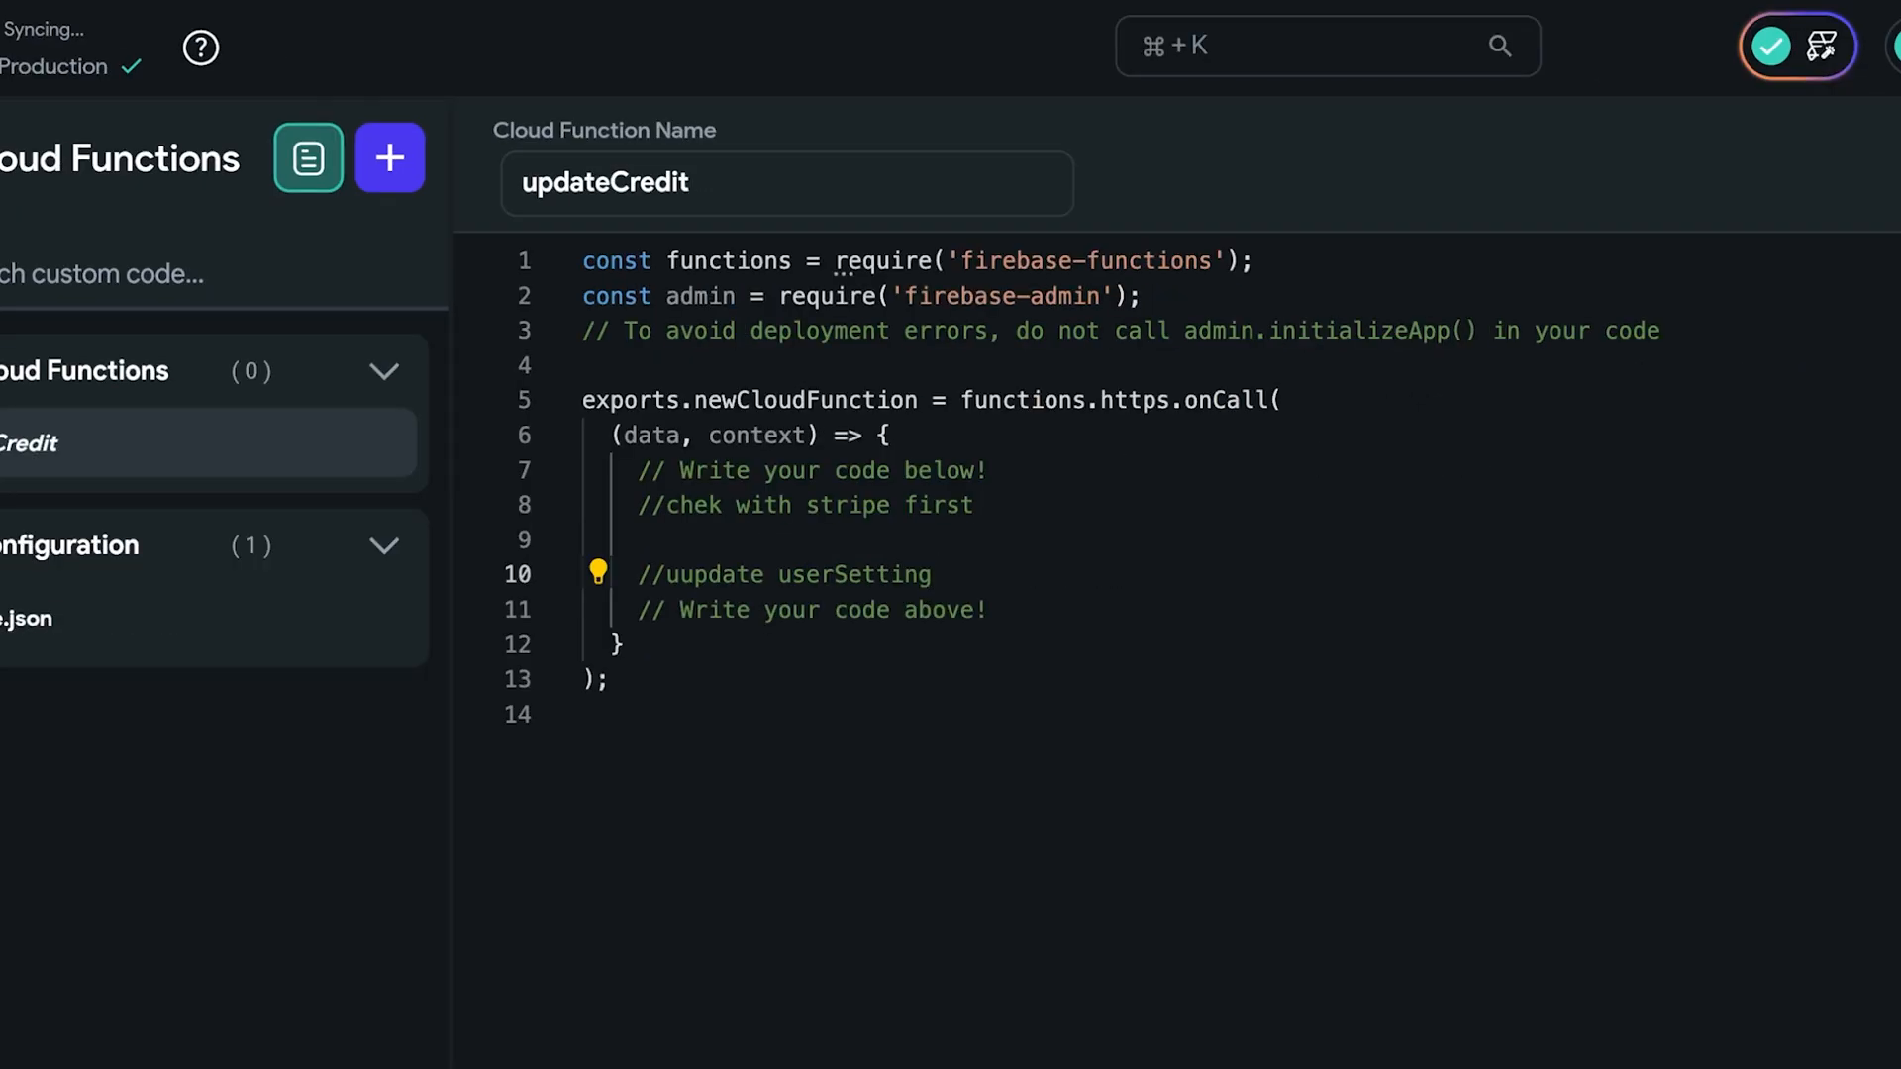
left_click(388, 156)
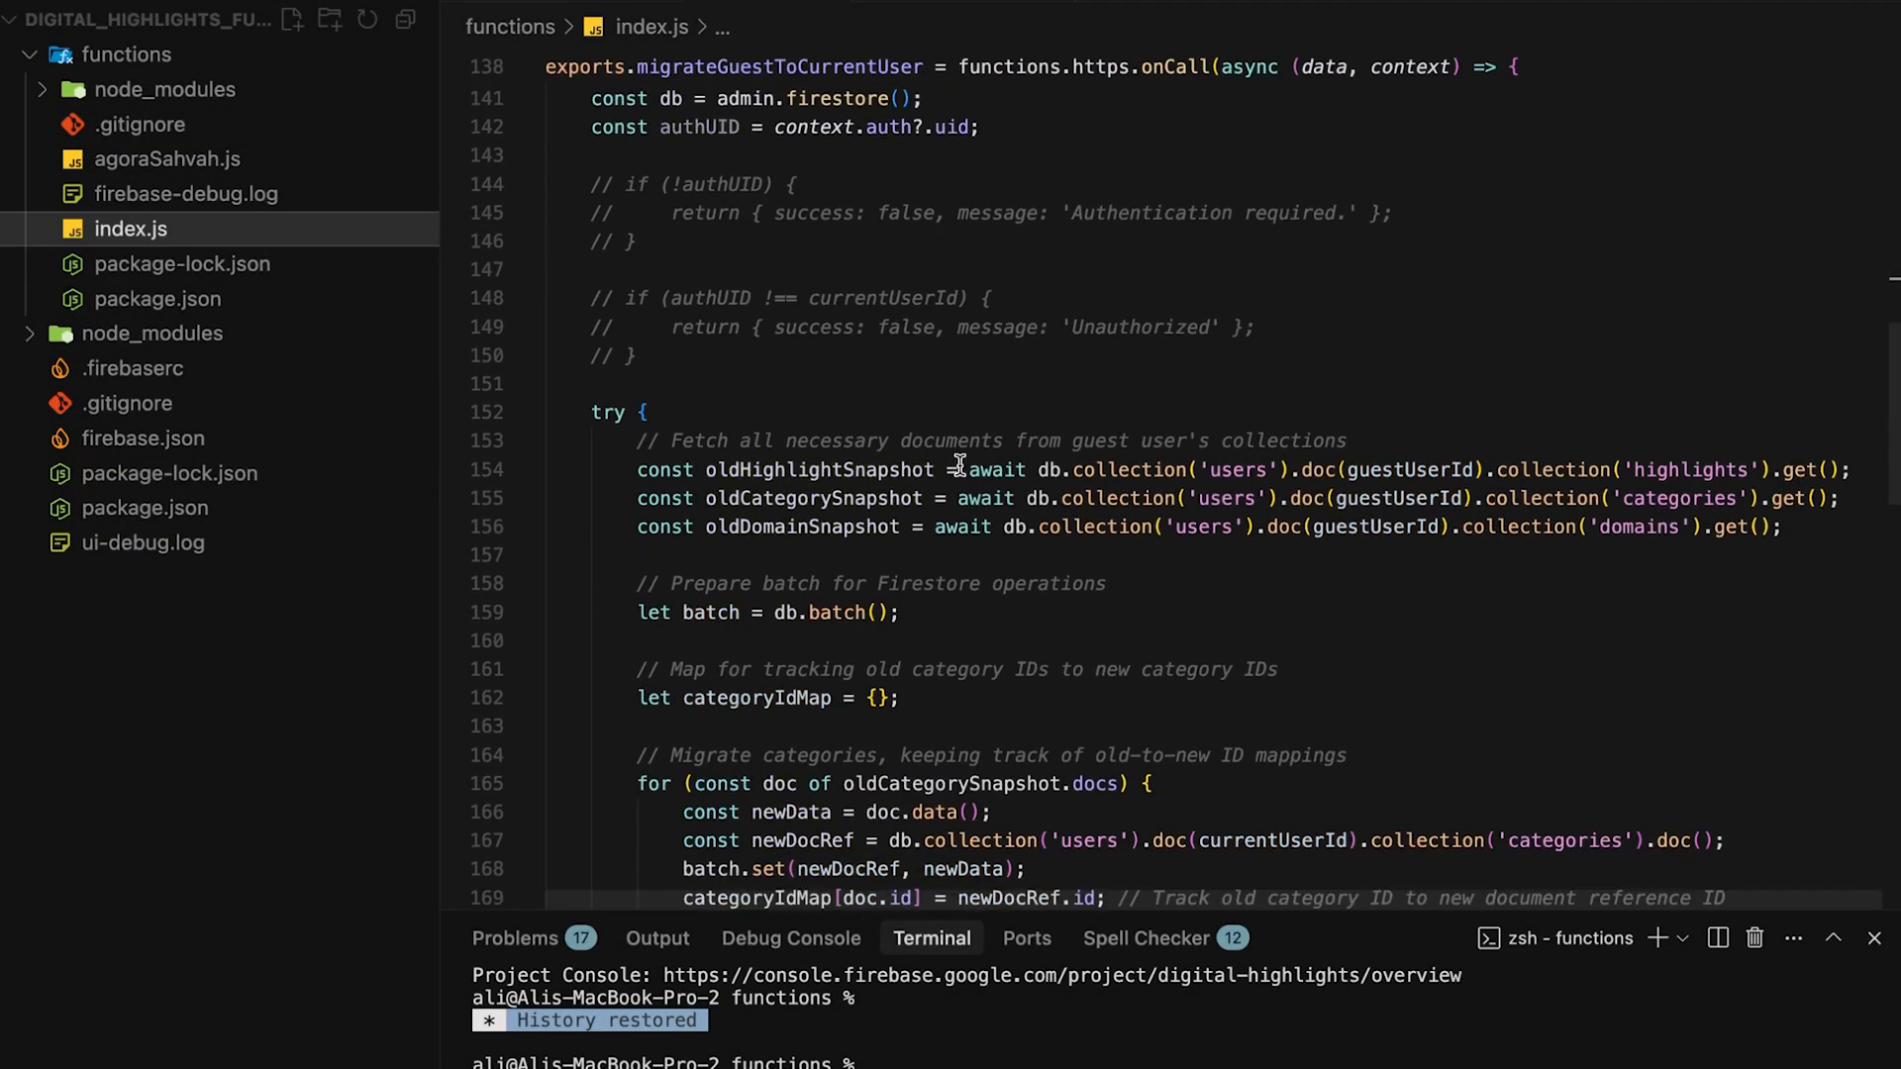
Step: View lib/index.dart in VS Code, then play the Bluetooth Low Energy FlutterFlow video
scroll("down", 3)
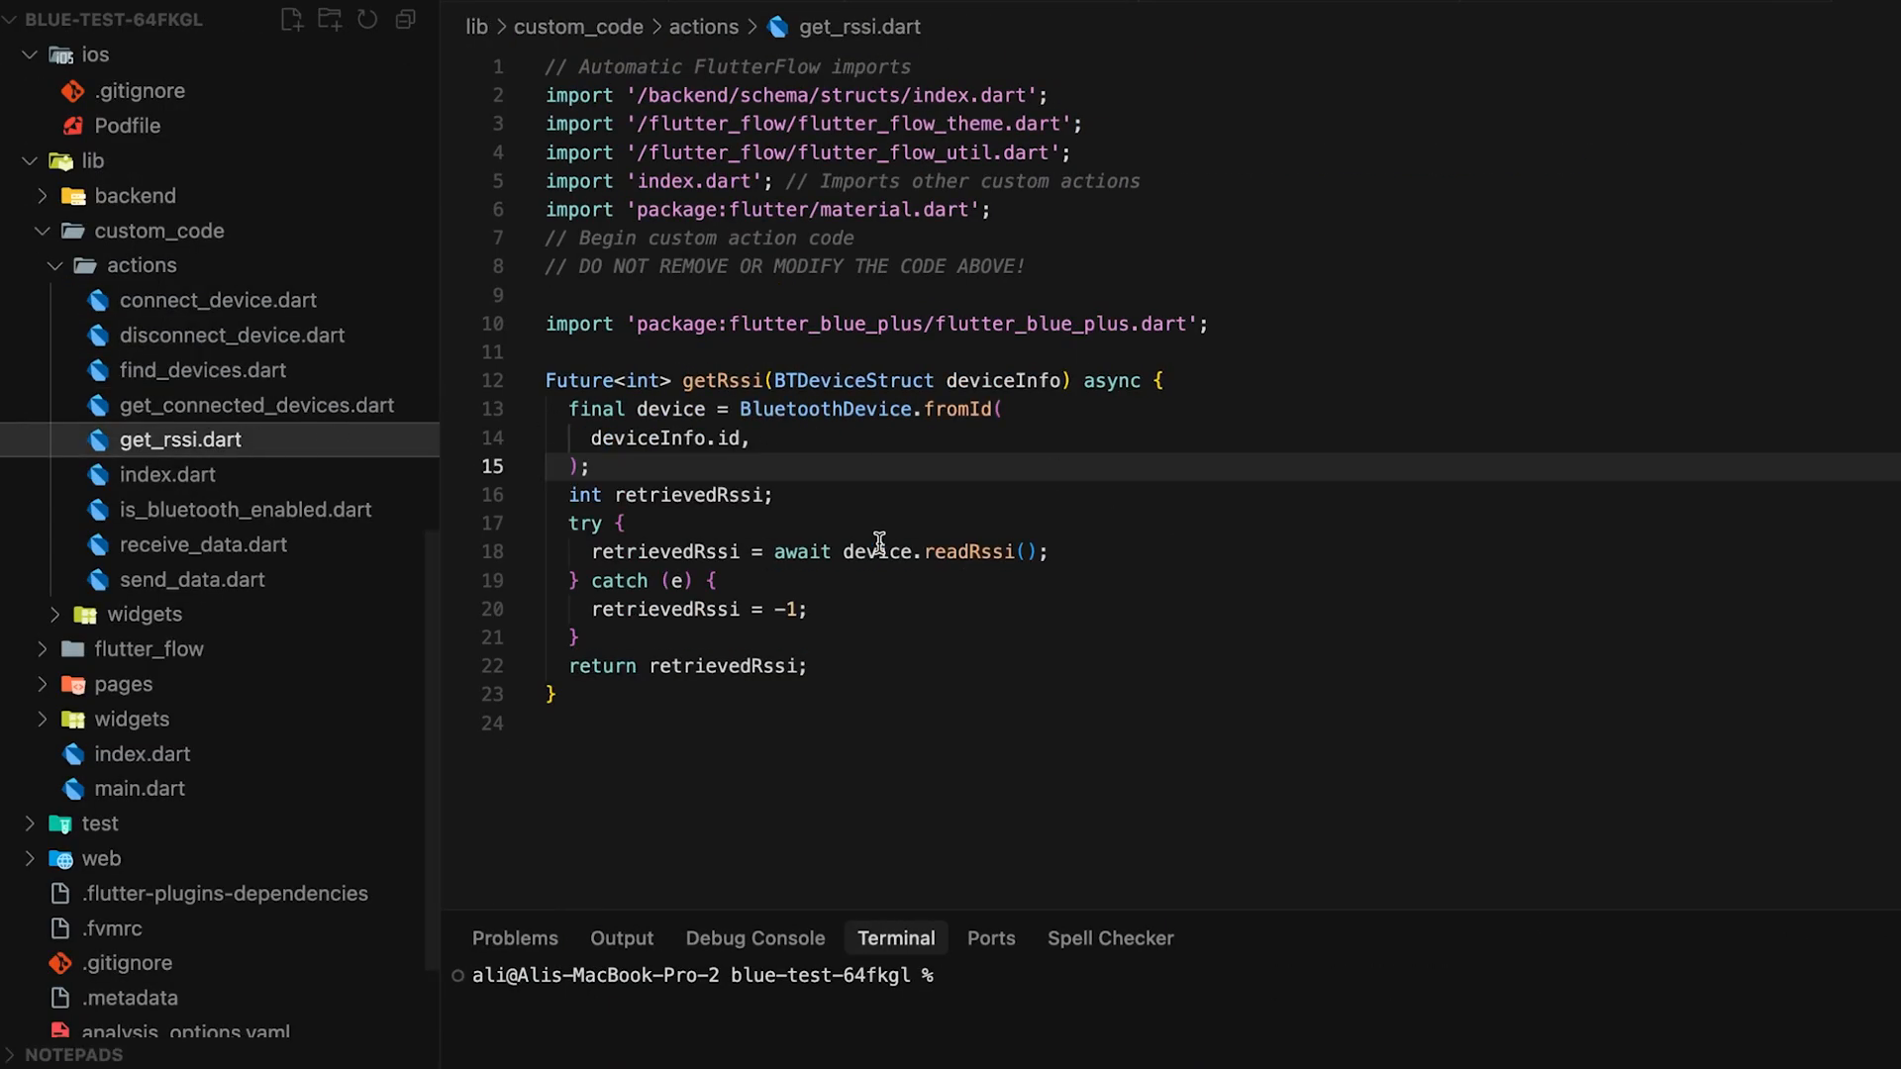
left_click(142, 566)
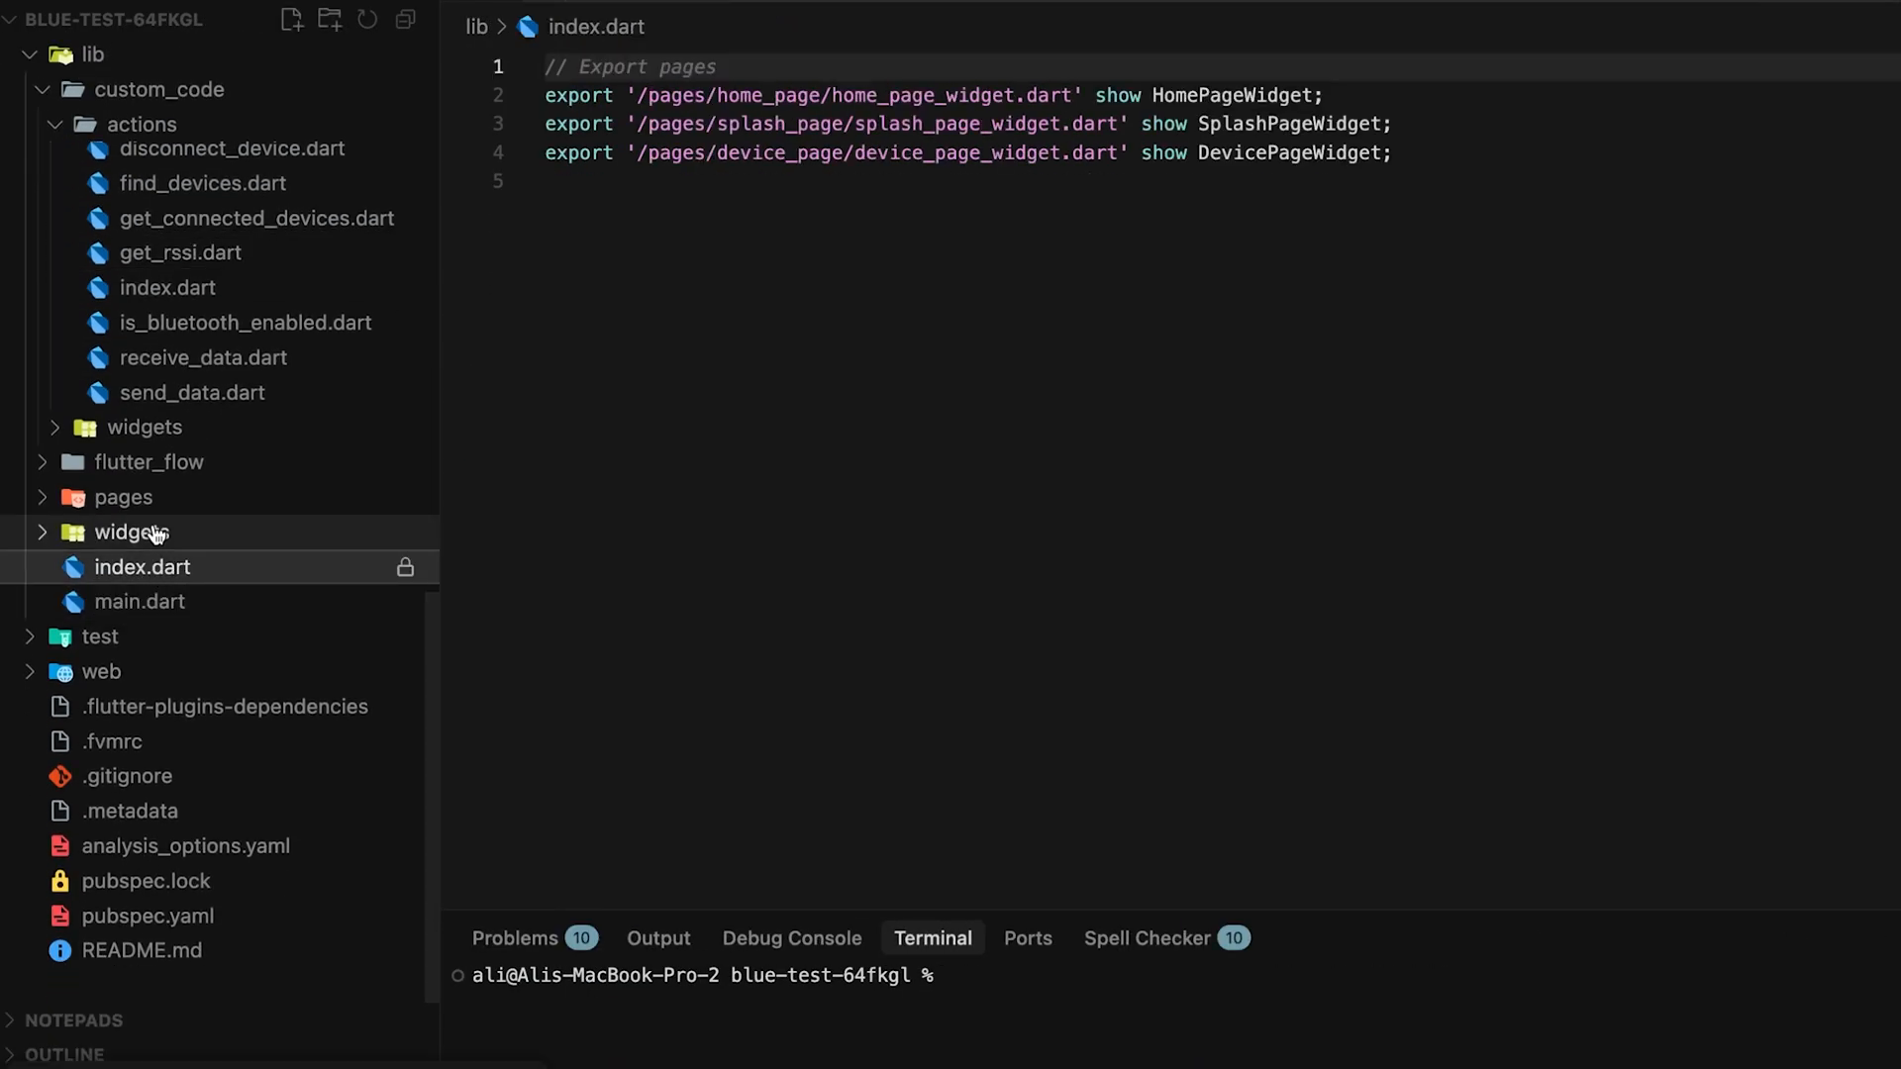
left_click(131, 530)
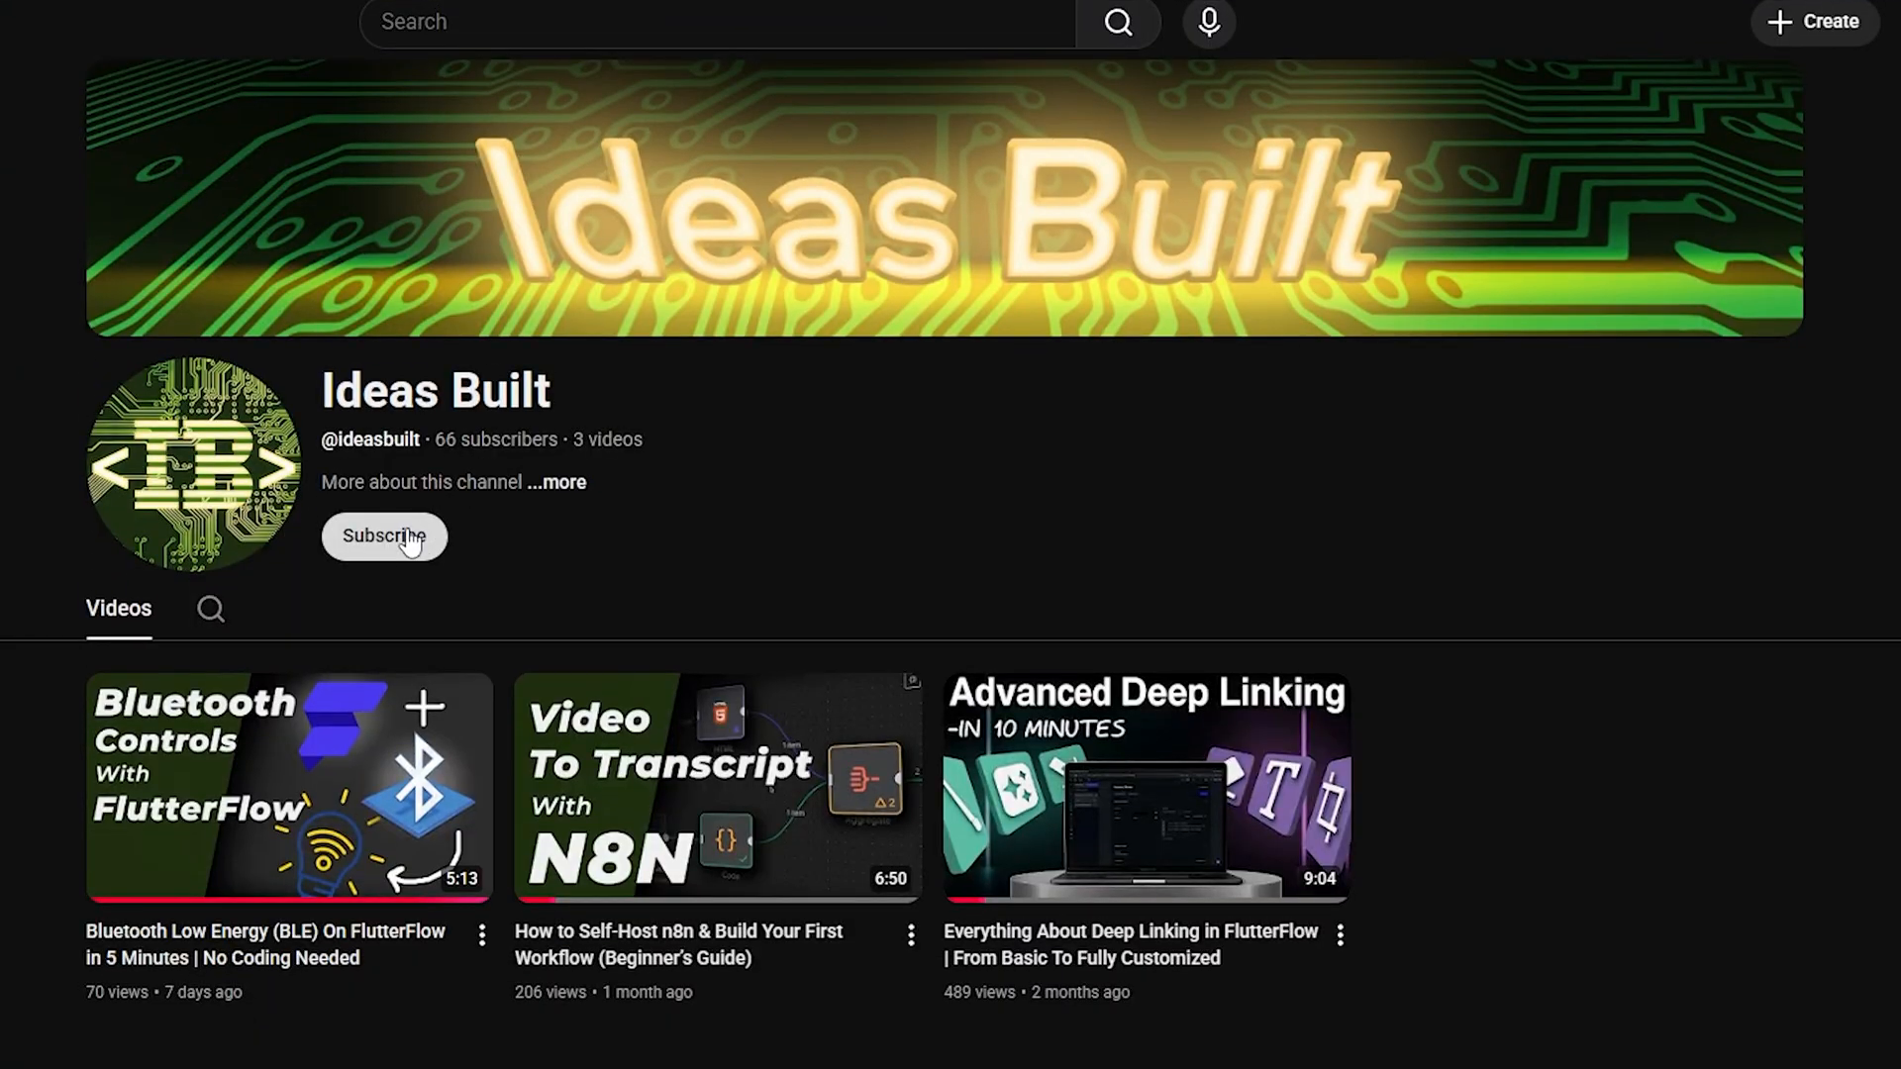
left_click(288, 787)
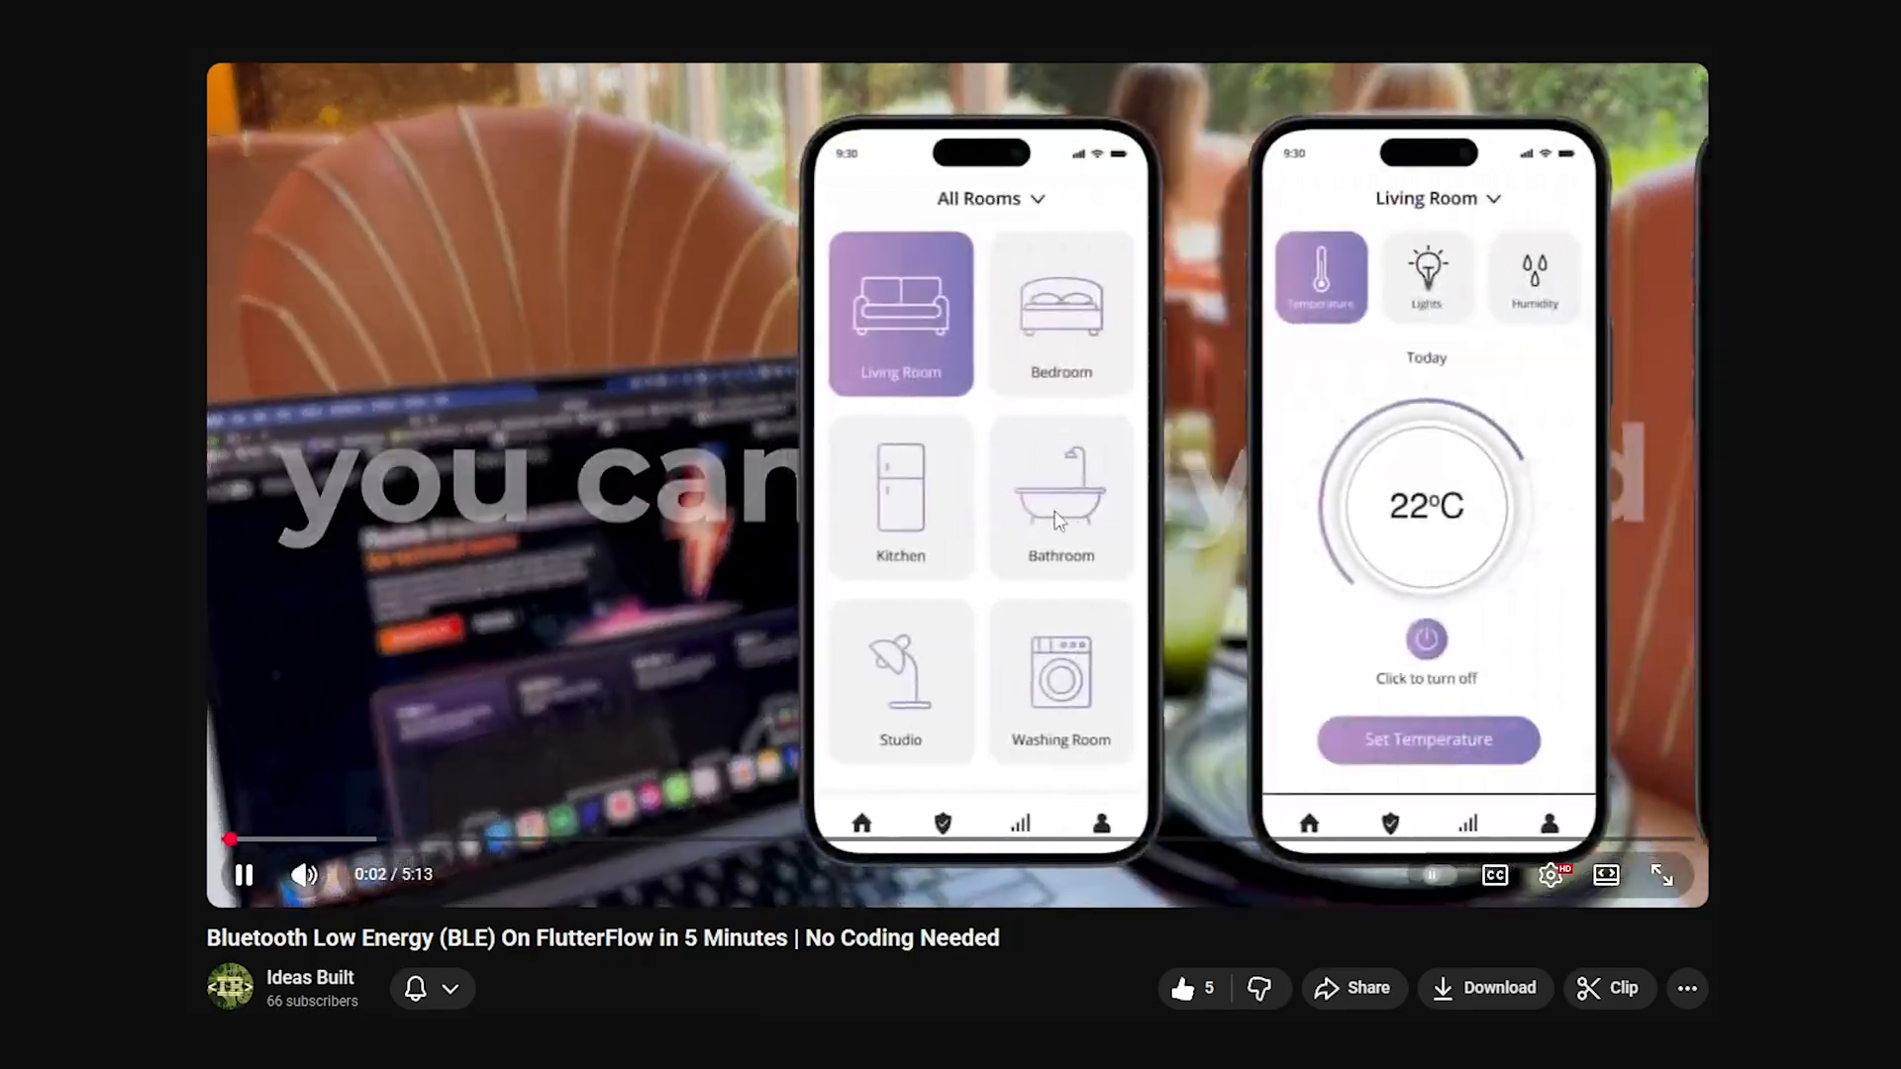